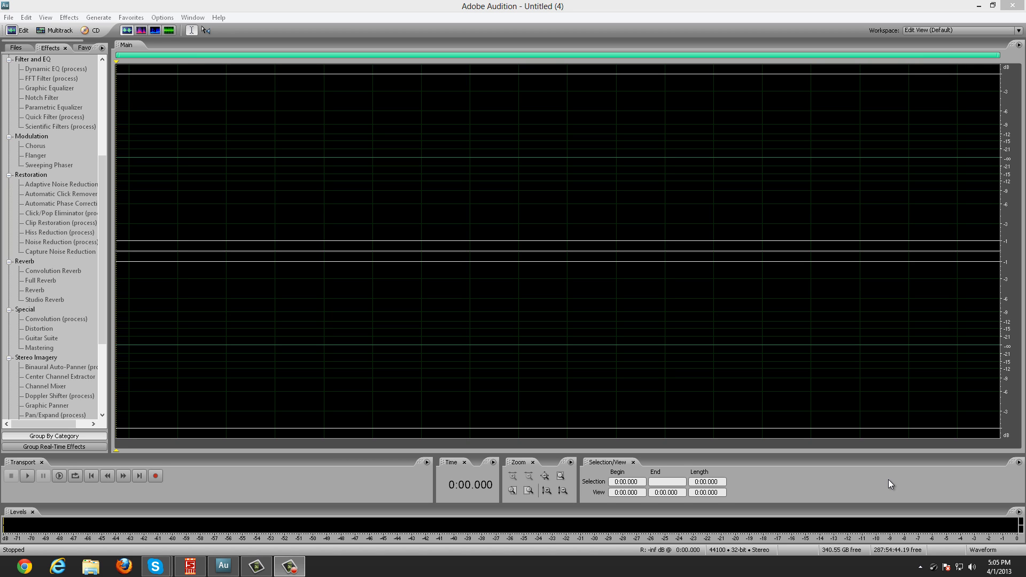
pyautogui.moveTo(45, 17)
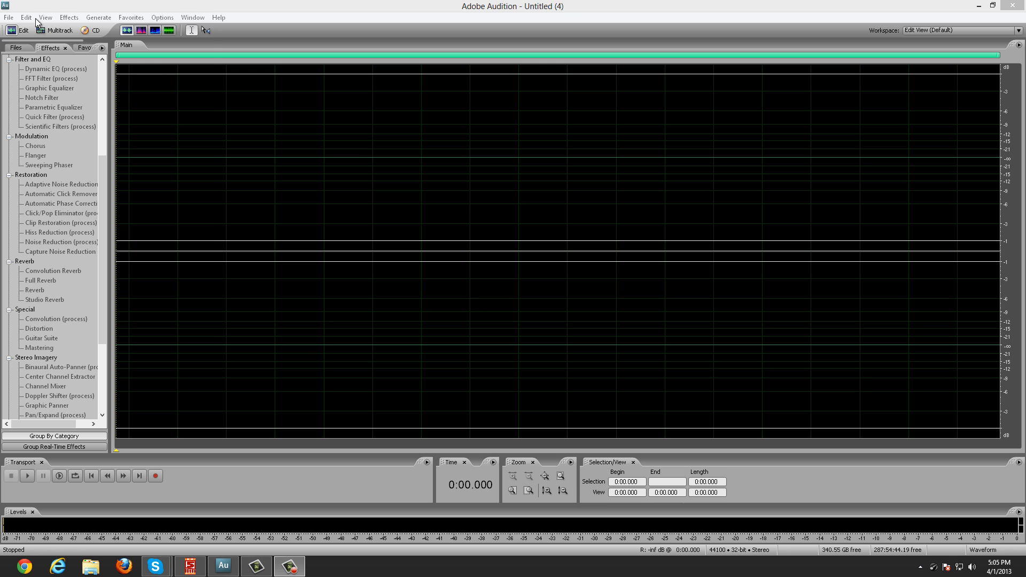
# Step: Check Audio Hardware Setup, keeping speakers as default output, then start recording
pyautogui.click(26, 17)
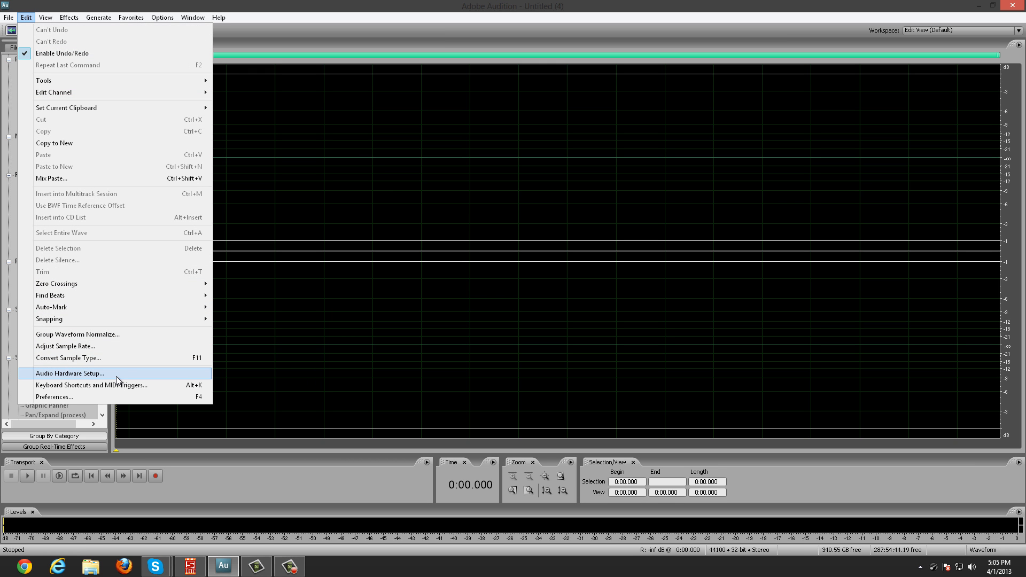
pyautogui.click(69, 373)
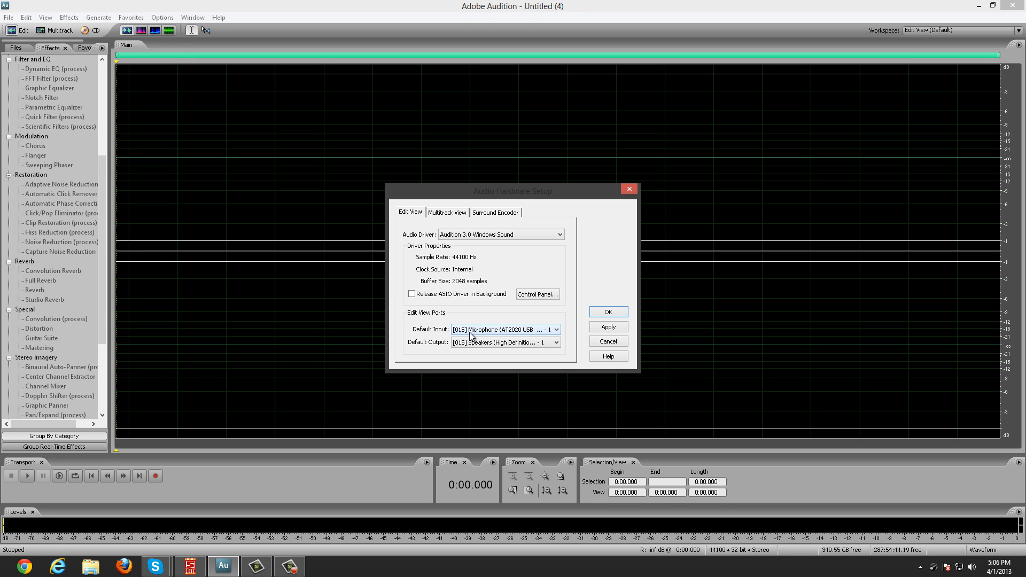
pyautogui.click(556, 343)
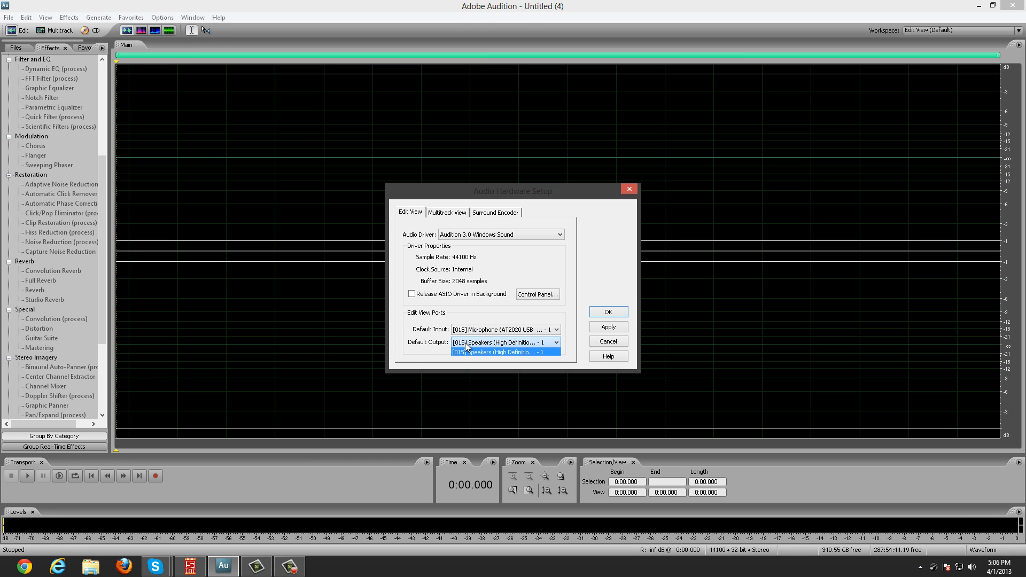
pyautogui.click(501, 351)
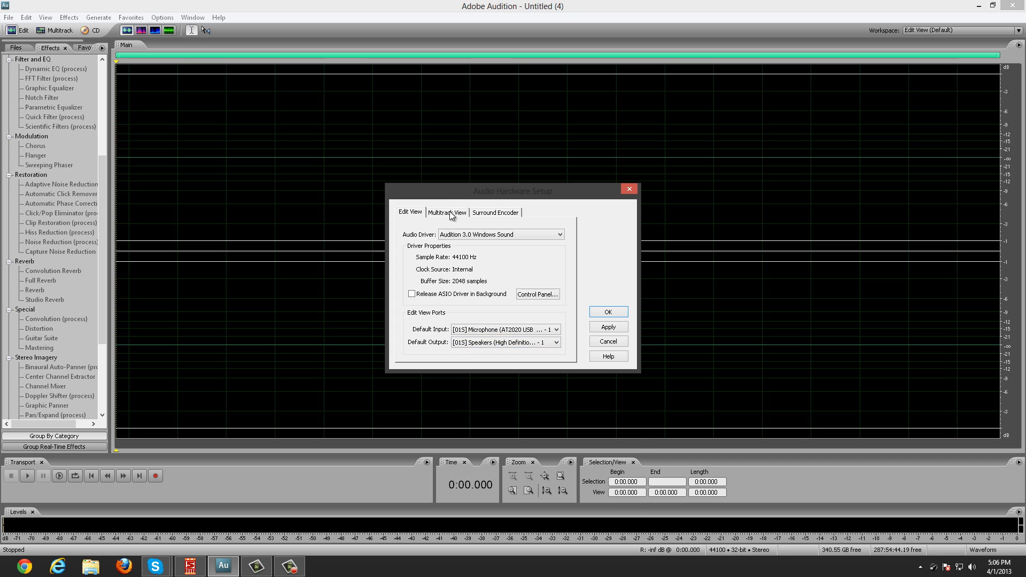
pyautogui.click(446, 212)
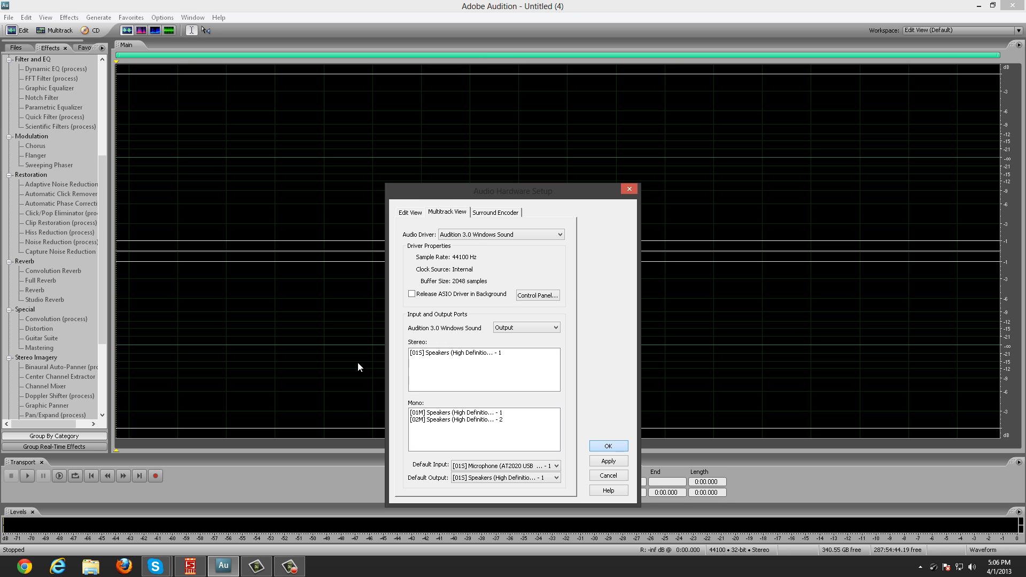
pyautogui.click(606, 446)
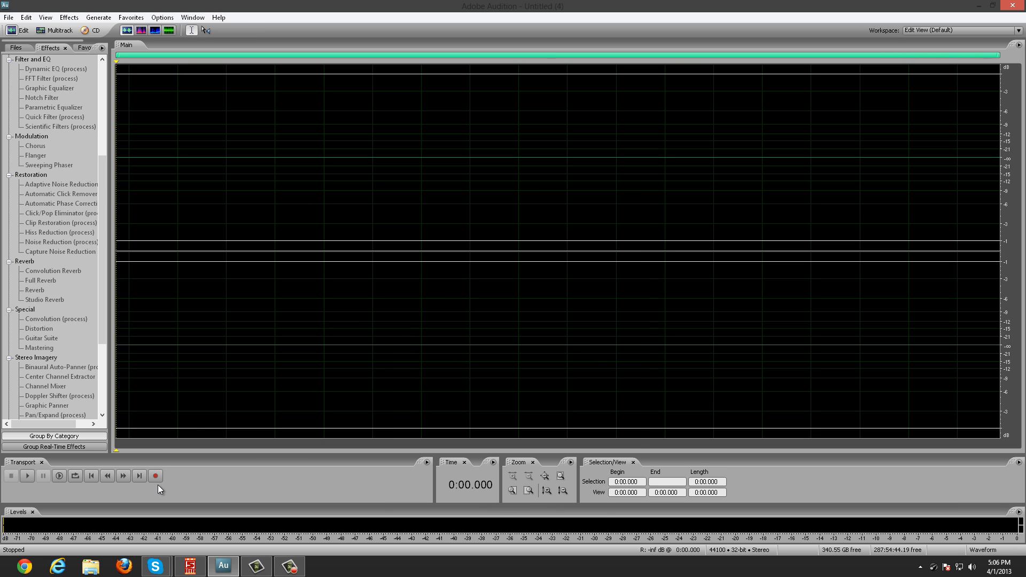
pyautogui.click(155, 476)
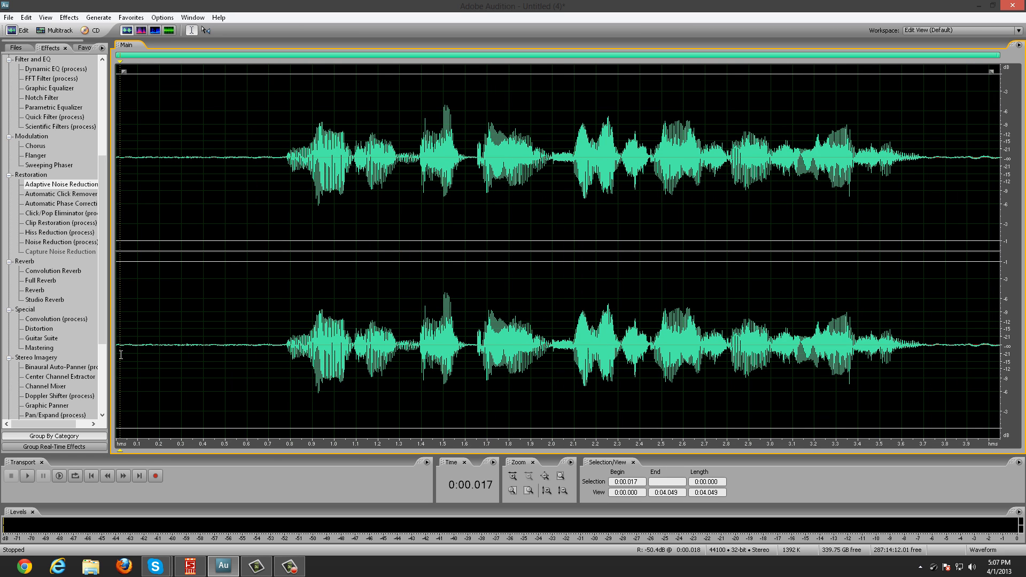
pyautogui.moveTo(134, 354)
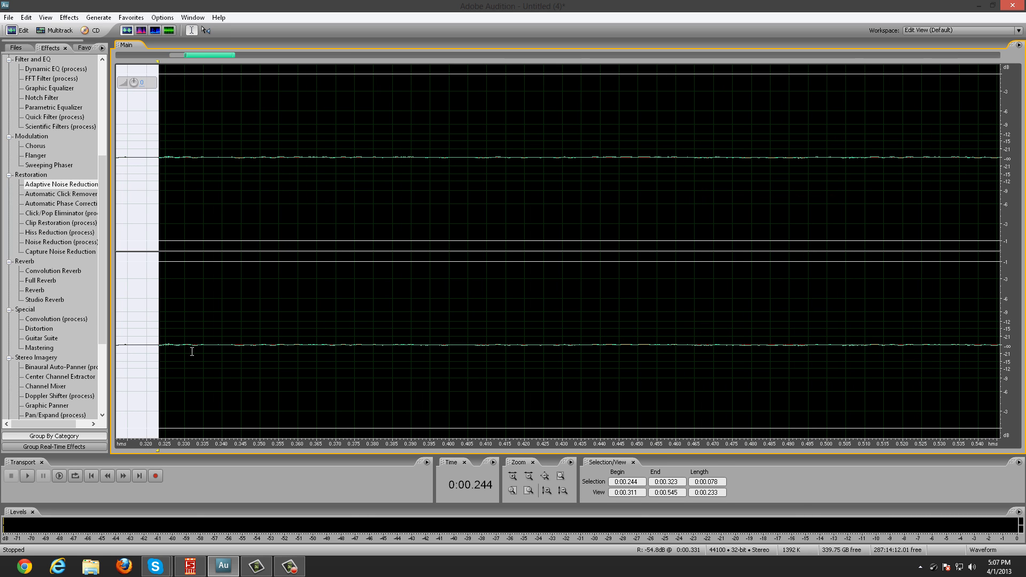
pyautogui.click(275, 338)
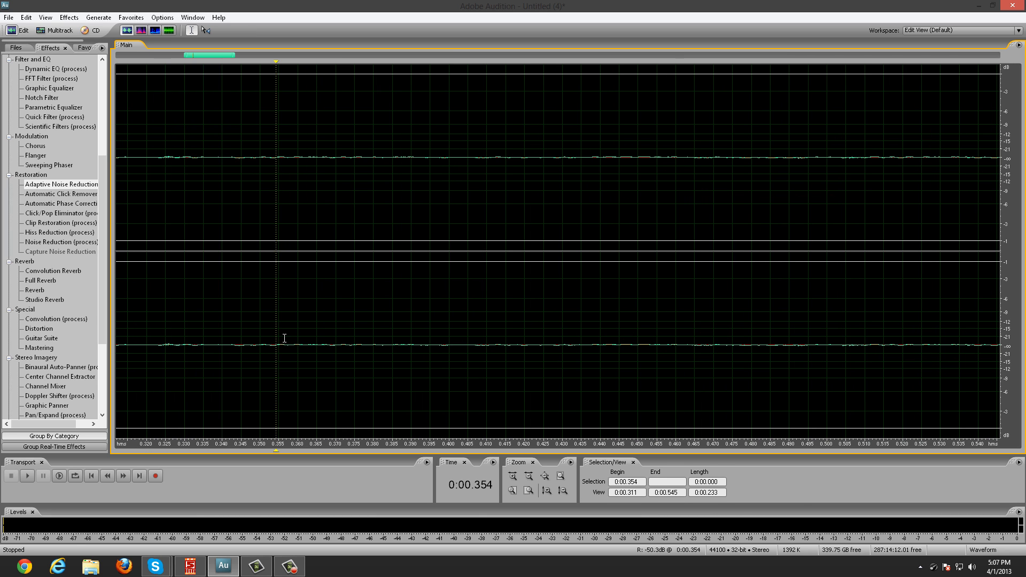
pyautogui.click(529, 476)
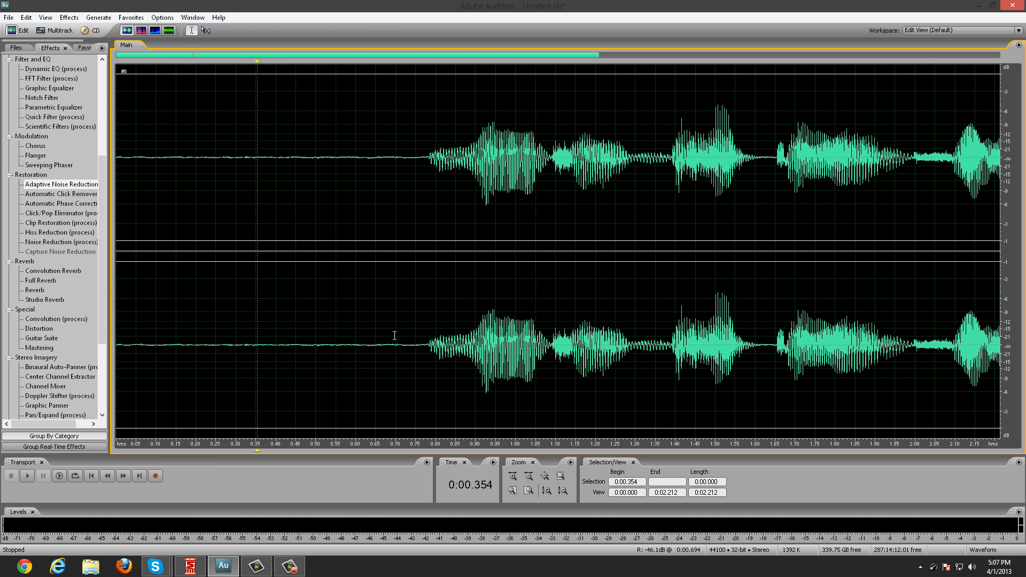
pyautogui.moveTo(131, 352)
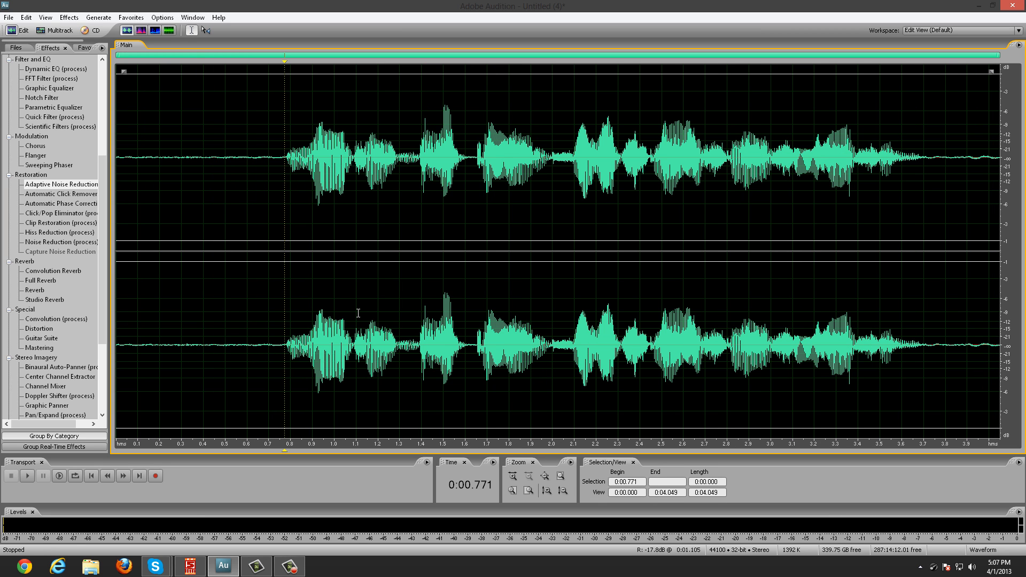
pyautogui.click(275, 362)
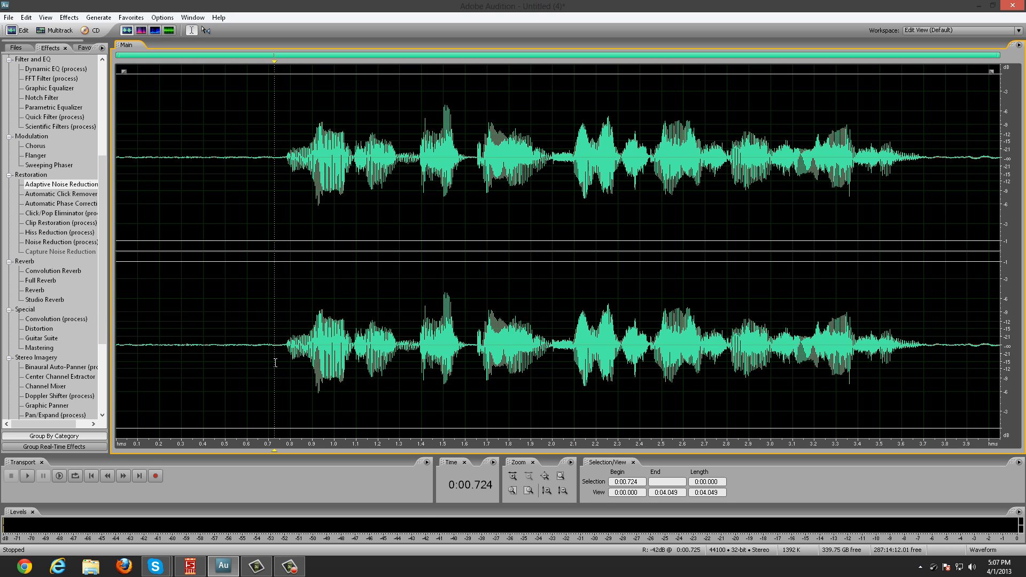
pyautogui.click(26, 476)
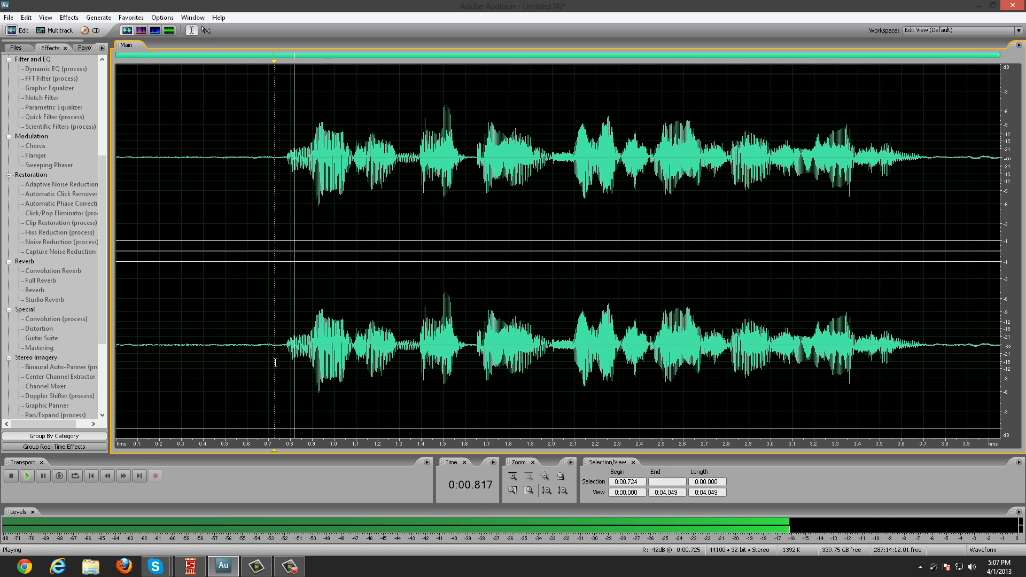
pyautogui.click(11, 476)
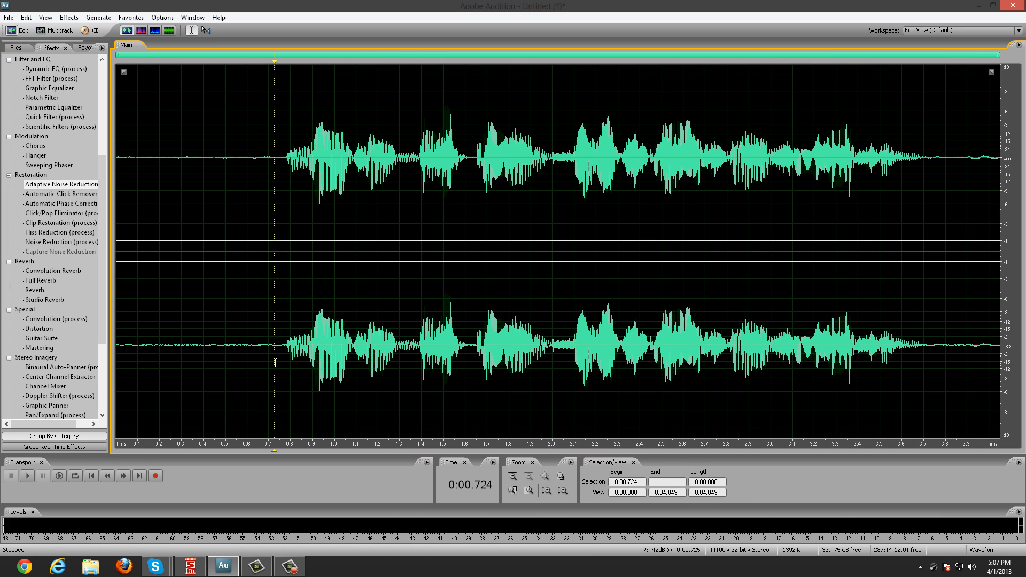
pyautogui.moveTo(265, 359)
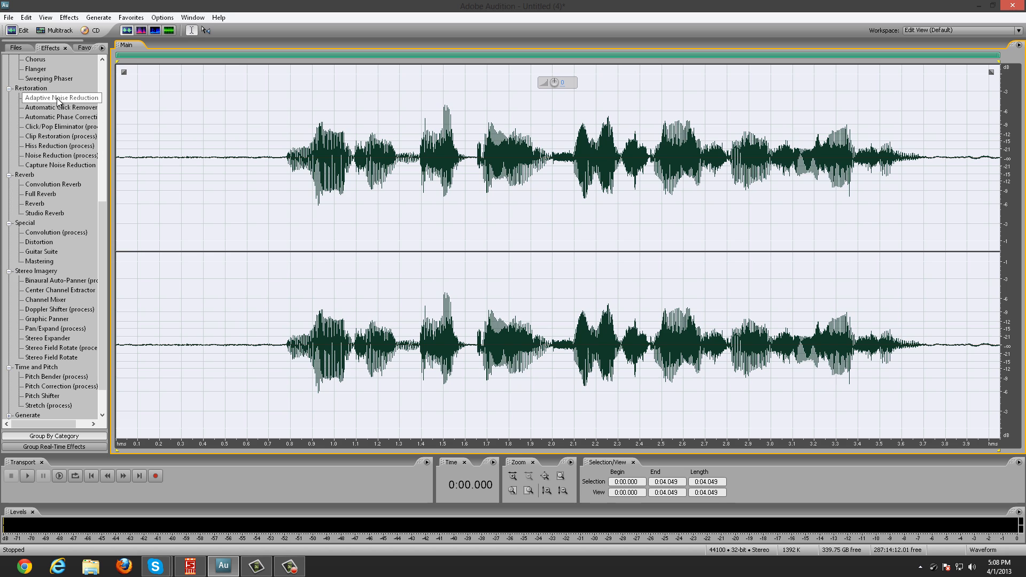
# Step: Apply Adaptive Noise Reduction with default settings across the full voice clip
pyautogui.doubleClick(60, 97)
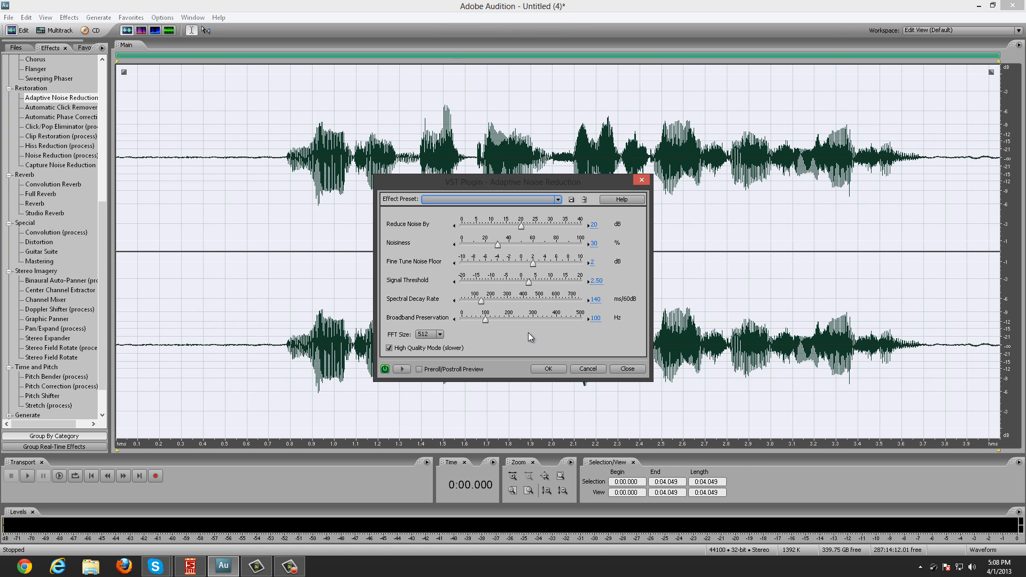
pyautogui.moveTo(548, 369)
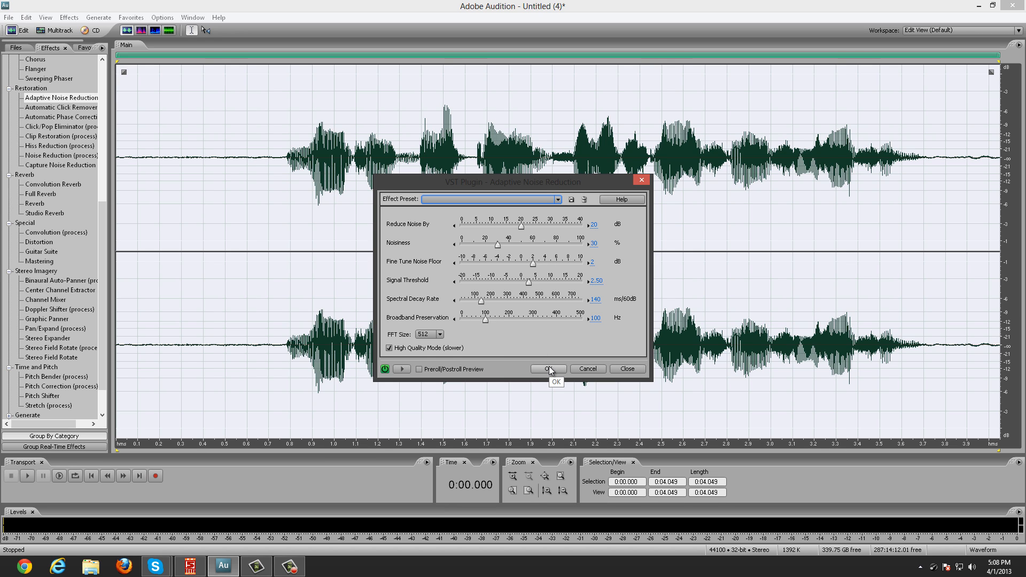
pyautogui.moveTo(556, 367)
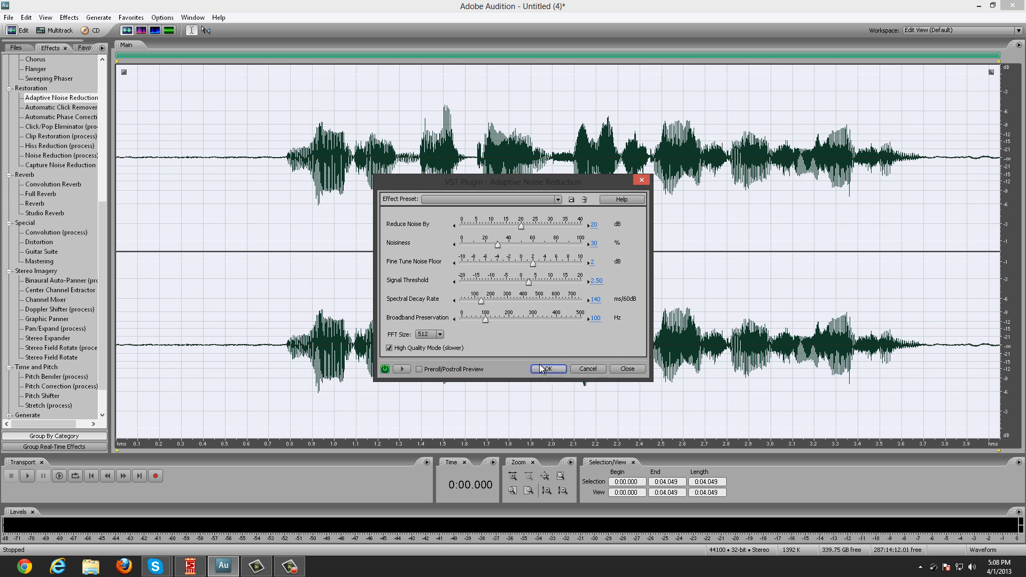
pyautogui.click(547, 368)
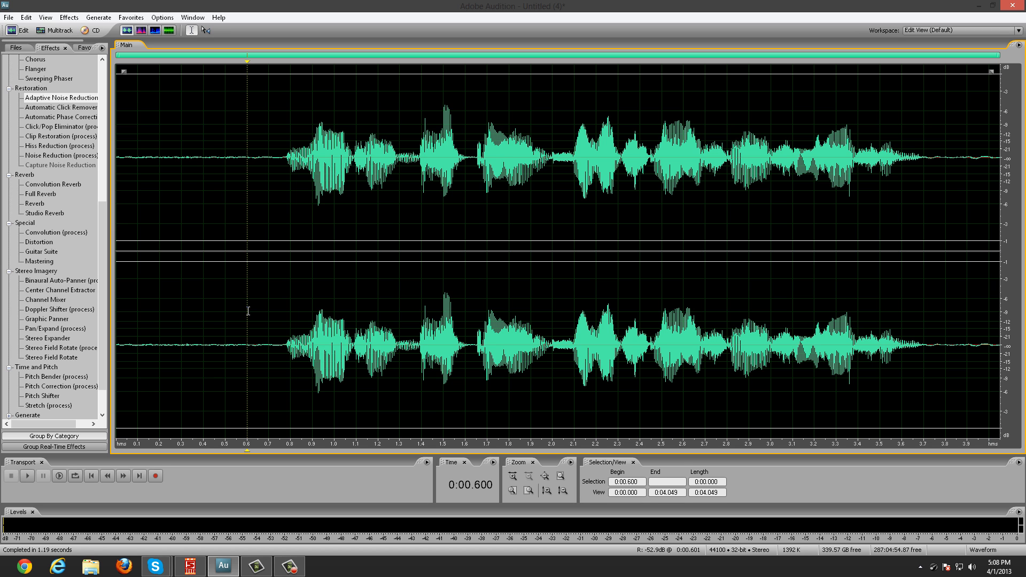
# Step: Apply Dynamic EQ with the RightChannel preset to the right channel's speech
pyautogui.click(258, 313)
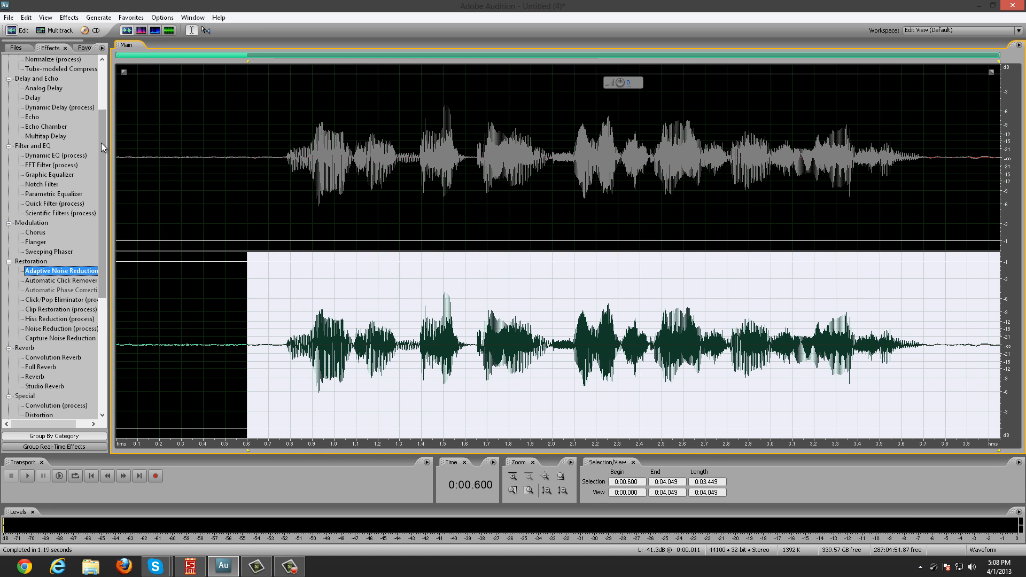
pyautogui.doubleClick(55, 155)
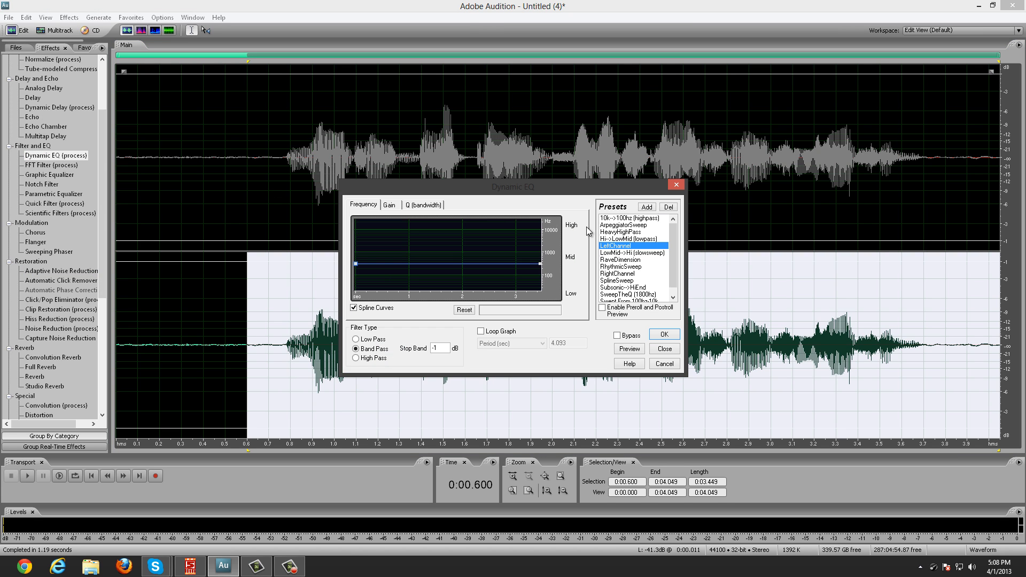
pyautogui.click(616, 274)
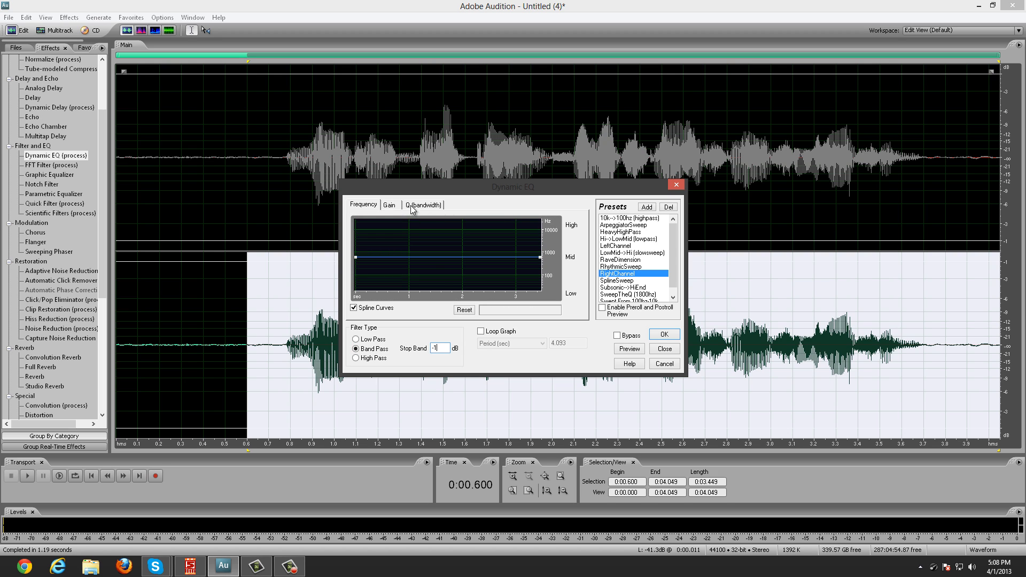
pyautogui.click(388, 204)
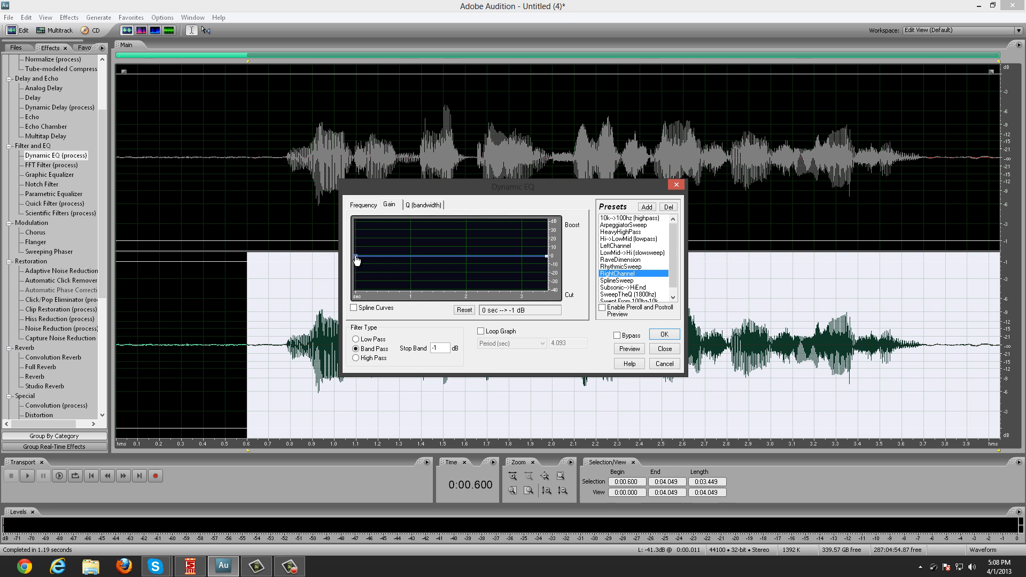
pyautogui.click(663, 334)
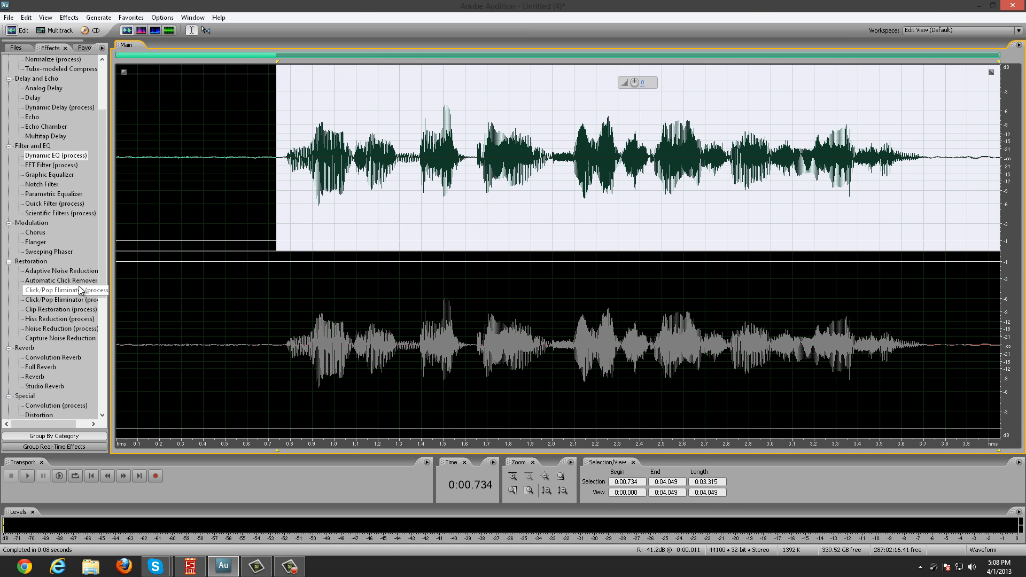
# Step: Apply Dynamic EQ with the LeftChannel preset to the left channel's speech
pyautogui.doubleClick(56, 155)
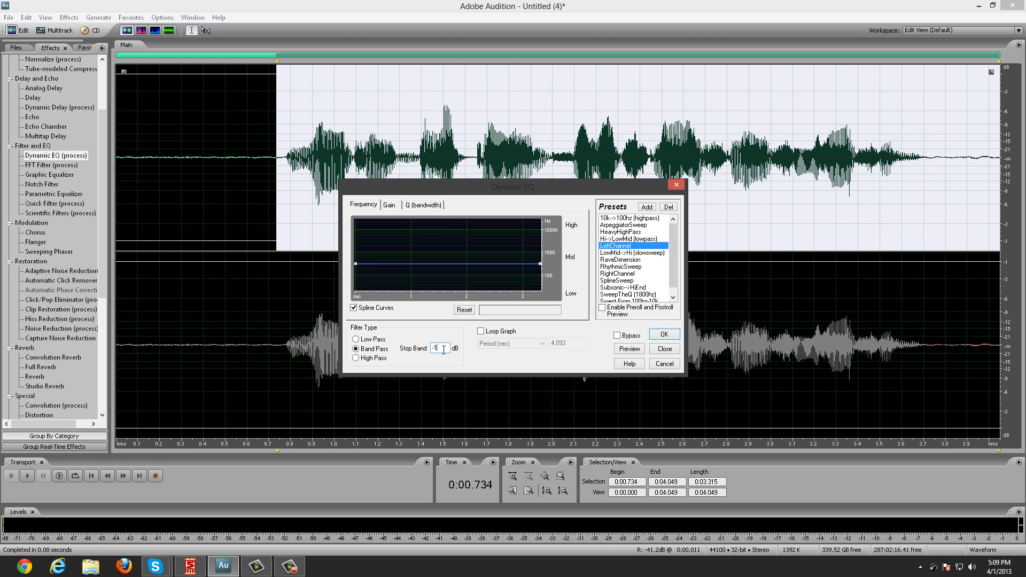
pyautogui.click(388, 205)
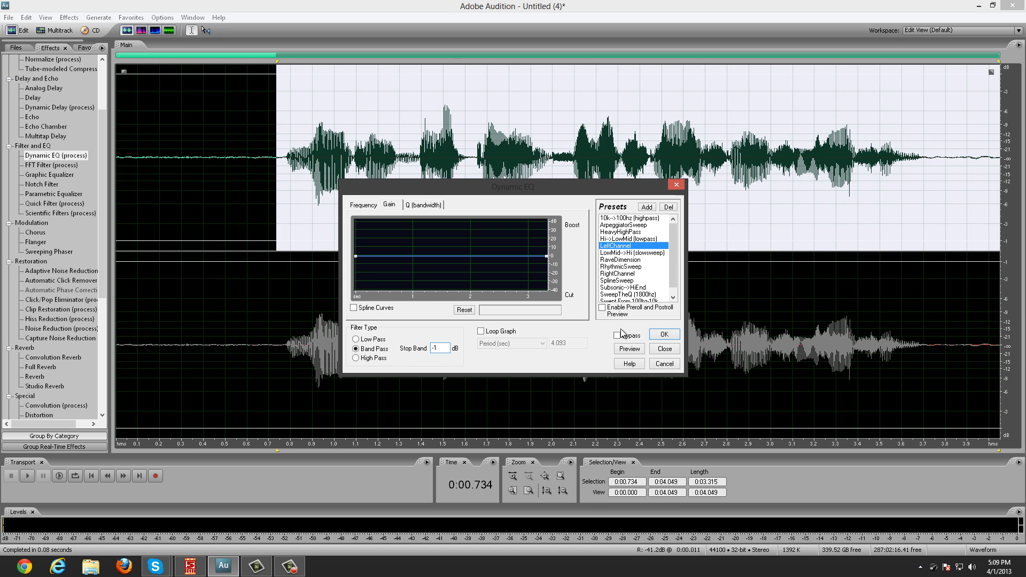
pyautogui.click(663, 348)
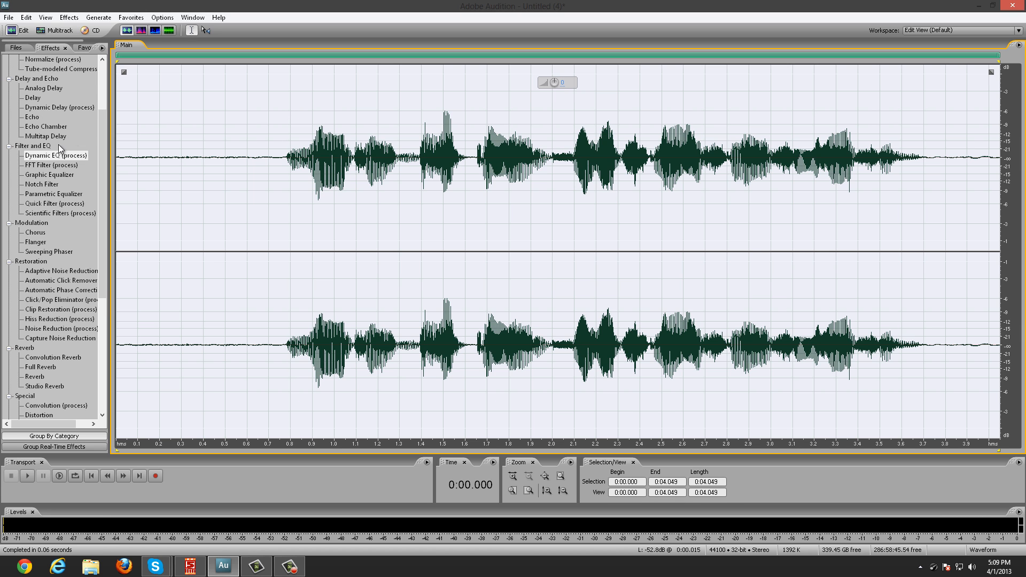
# Step: Apply the Multiband Compressor with its current settings, then reopen and dismiss it
pyautogui.doubleClick(58, 136)
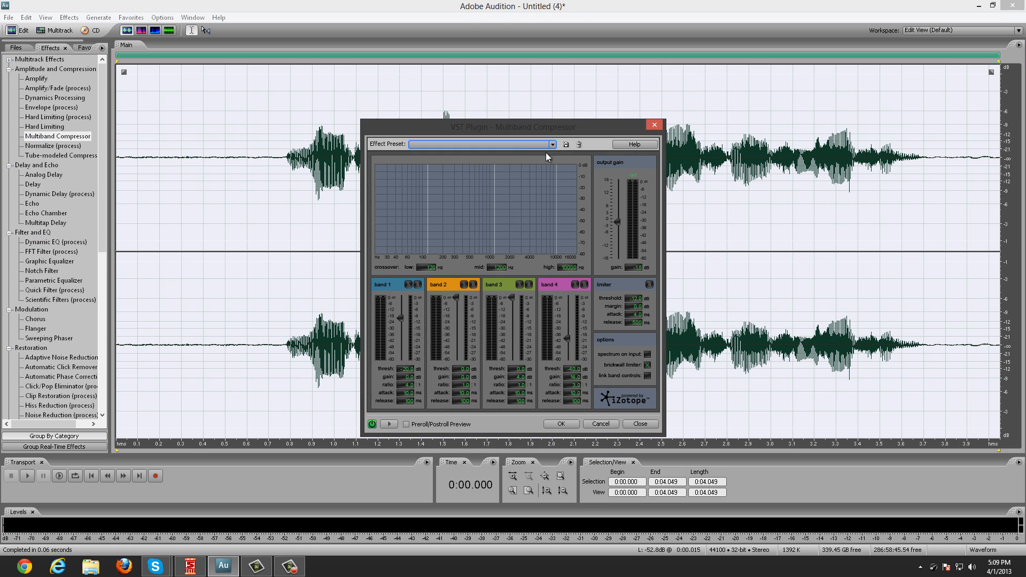
pyautogui.click(552, 144)
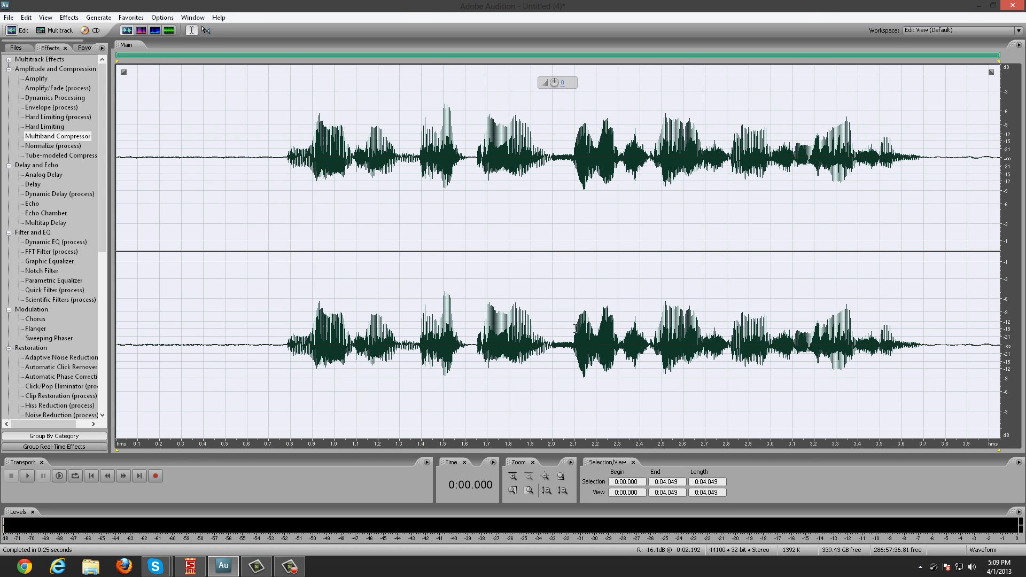
pyautogui.doubleClick(58, 136)
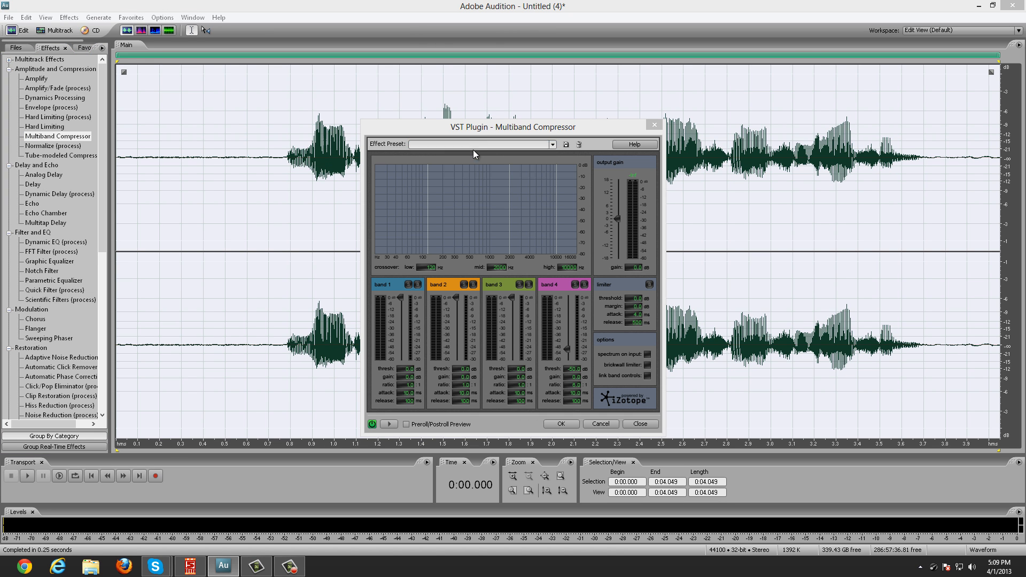
pyautogui.click(640, 424)
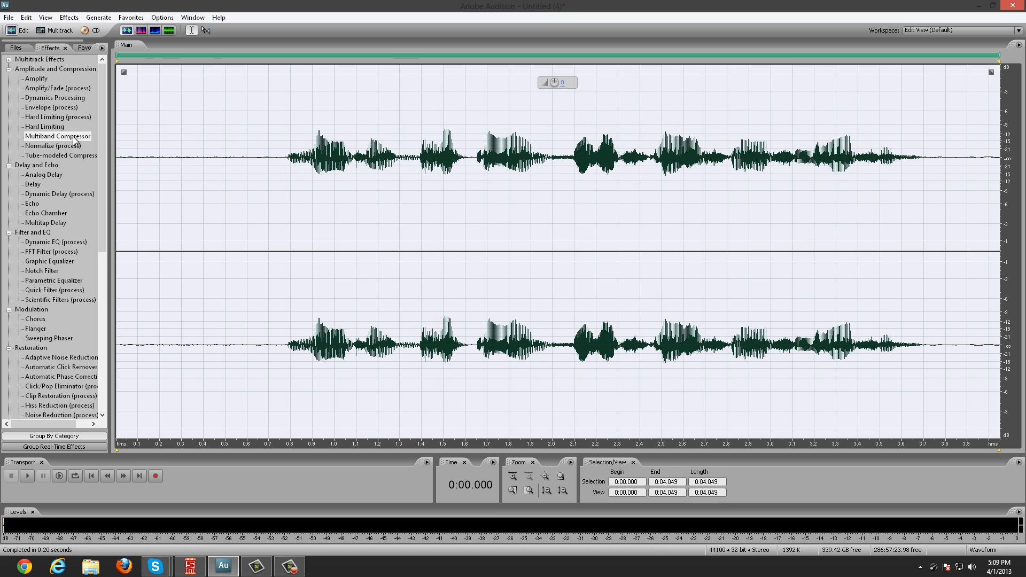
# Step: Apply the Multiband Compressor using the Internet Delivery preset
pyautogui.doubleClick(57, 137)
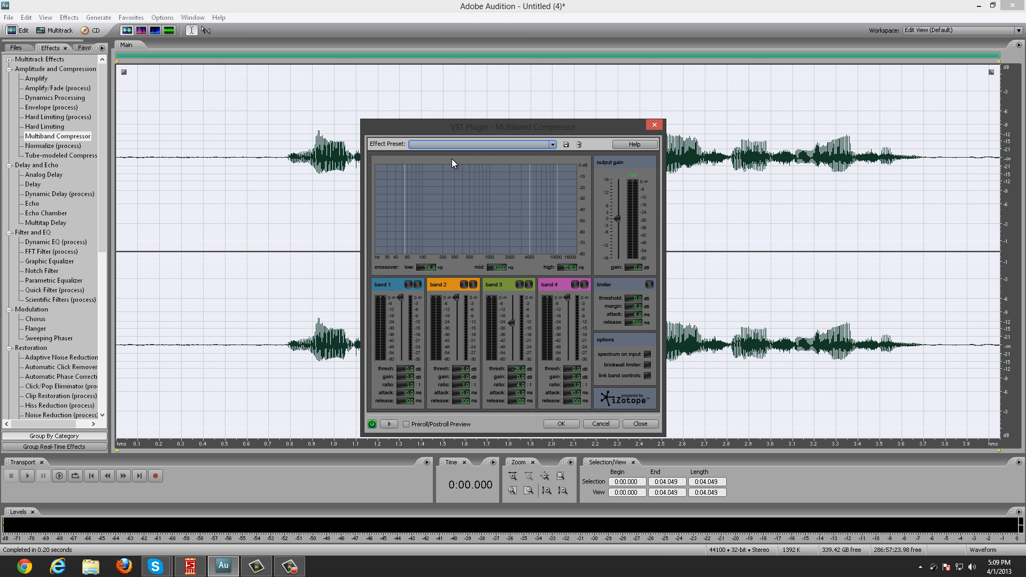
pyautogui.click(552, 144)
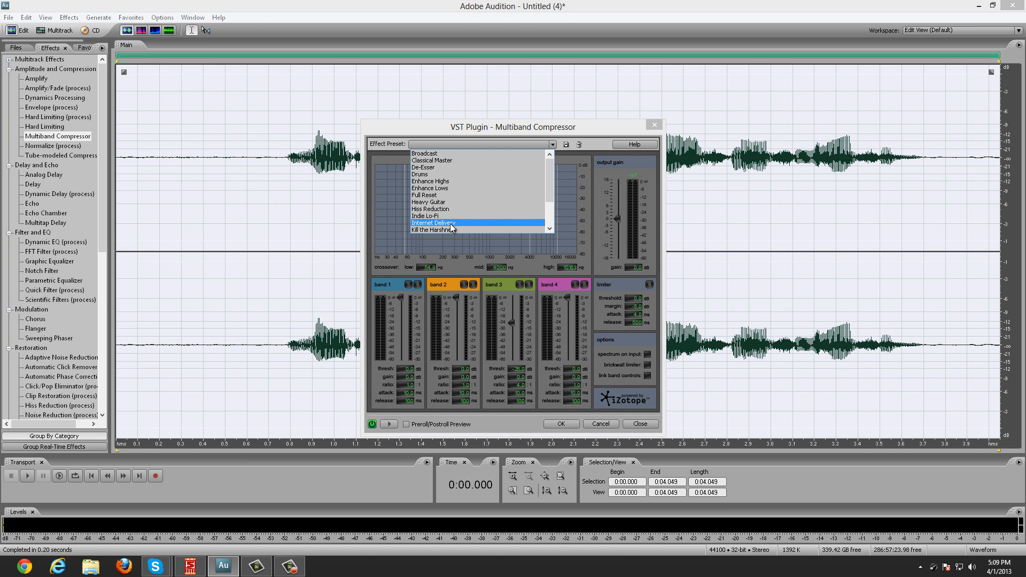
pyautogui.click(432, 223)
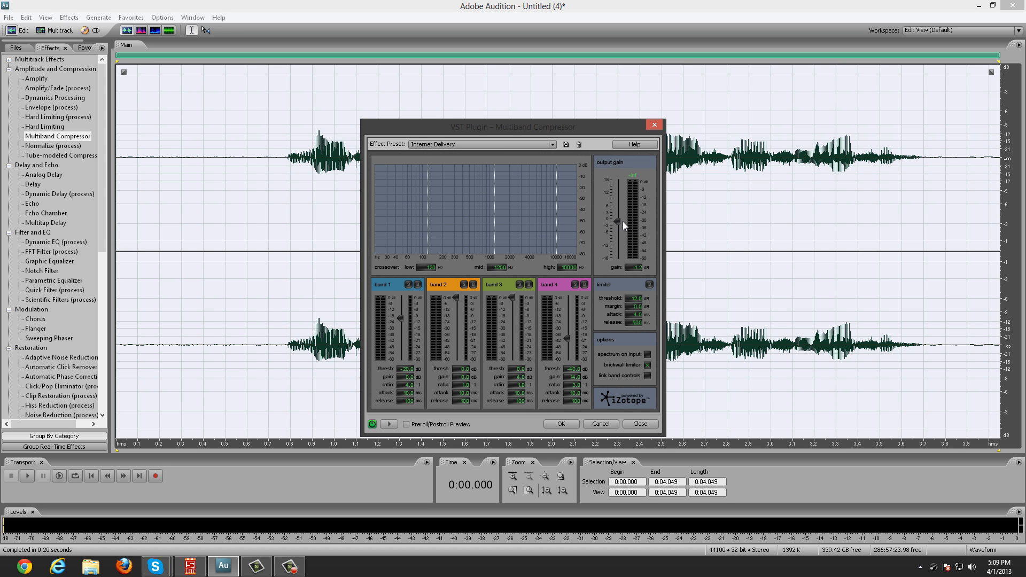
pyautogui.click(560, 423)
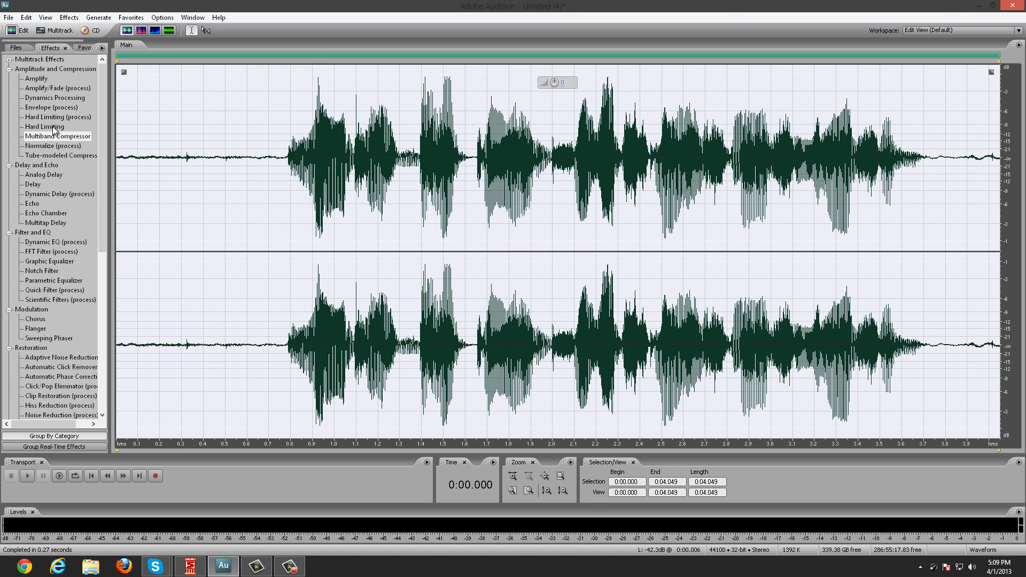
# Step: Open the Hard Limiting effect settings for the compressed voice clip
pyautogui.doubleClick(44, 126)
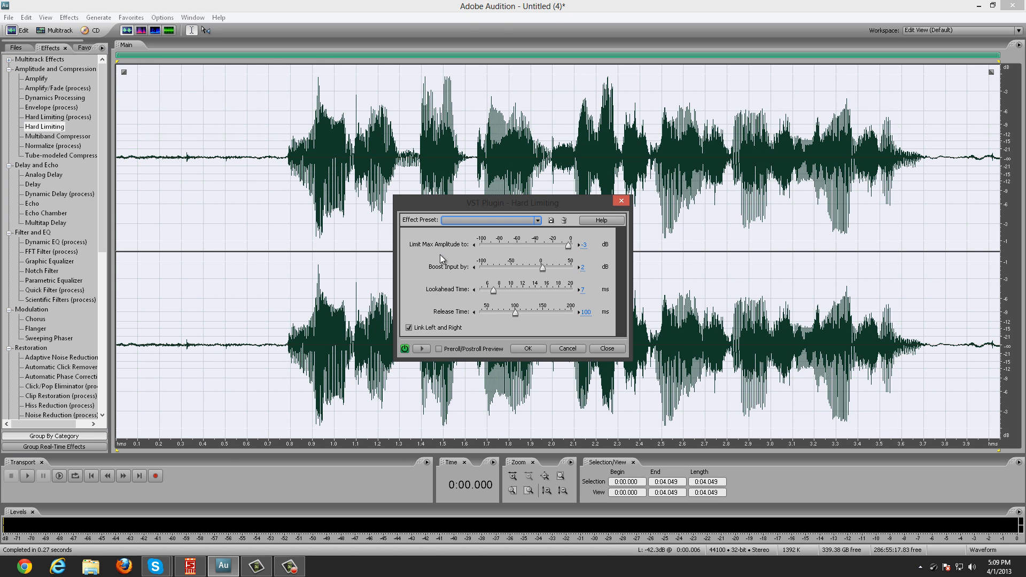
pyautogui.moveTo(576, 256)
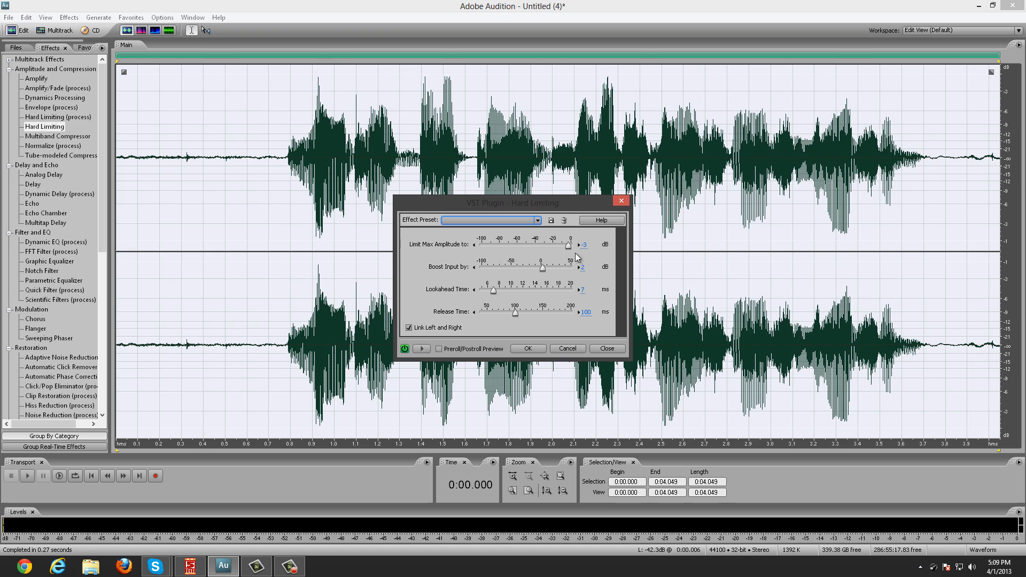
pyautogui.moveTo(584, 278)
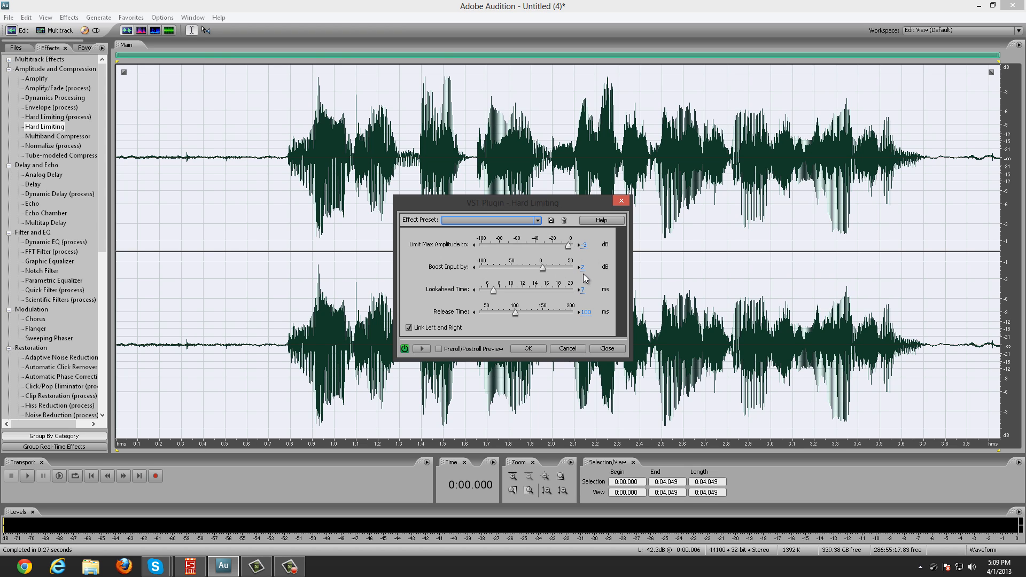
pyautogui.moveTo(452, 315)
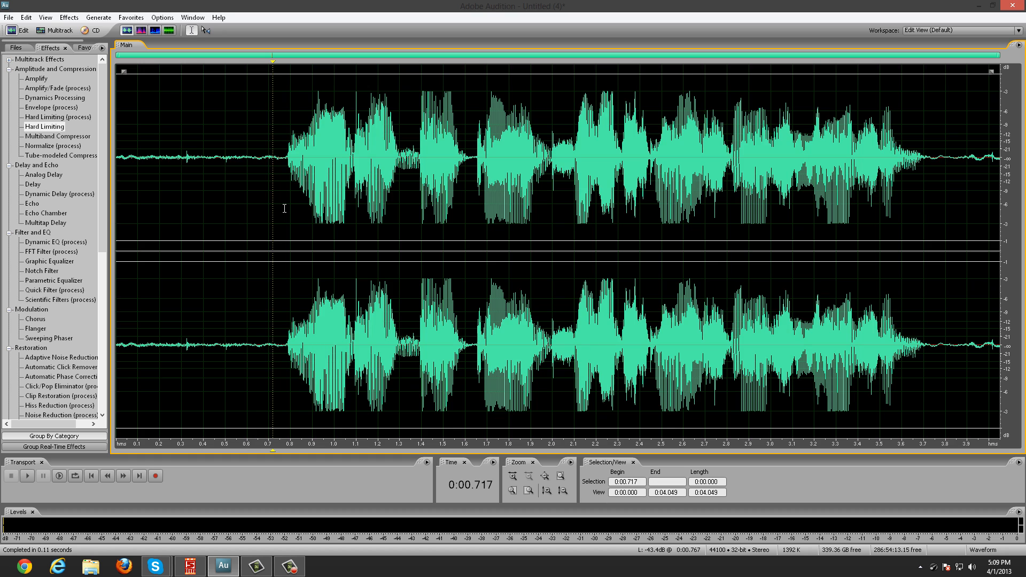
# Step: Play and stop the processed voice clip three times to compare loudness
pyautogui.click(27, 476)
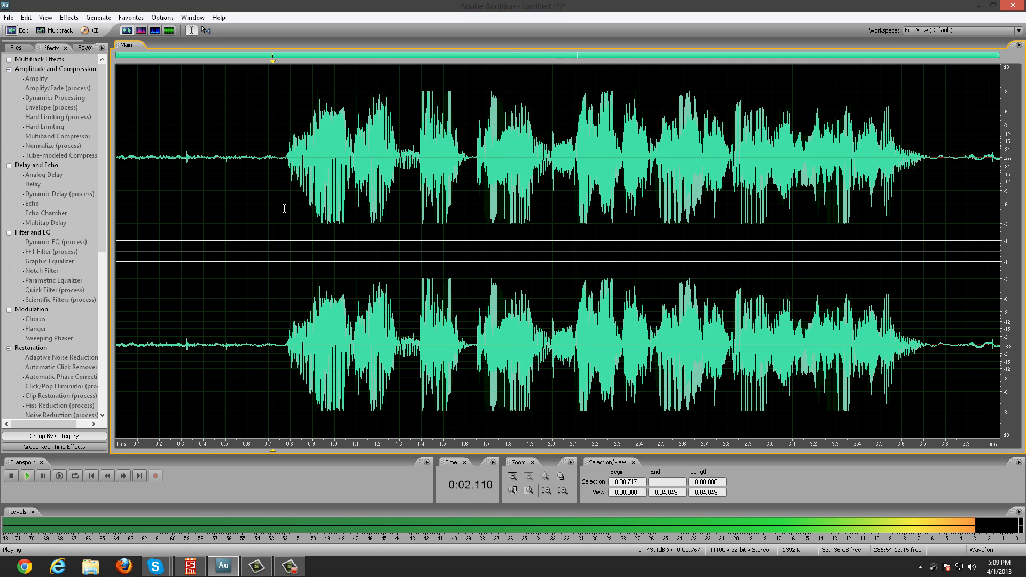
pyautogui.click(10, 476)
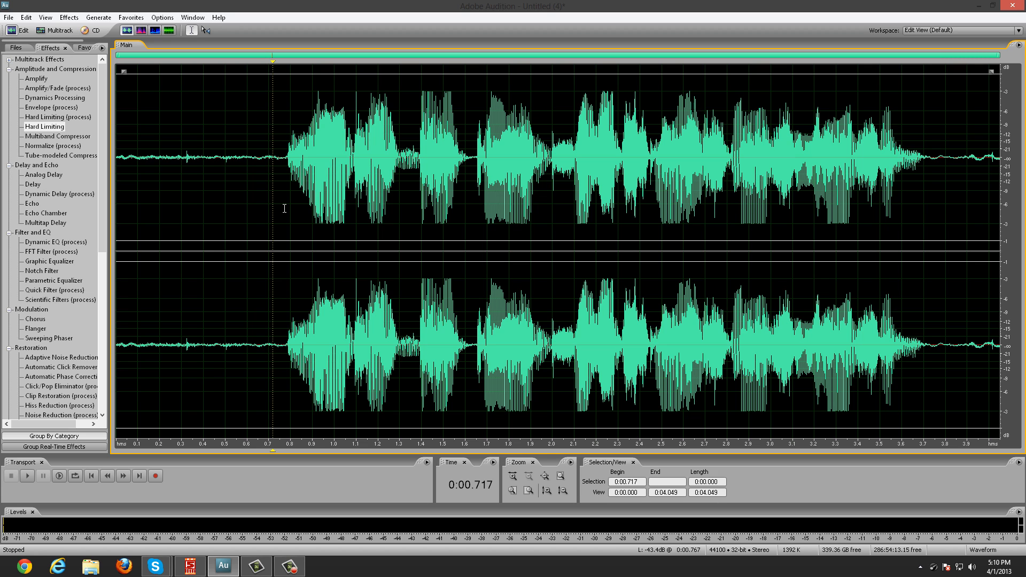
pyautogui.click(26, 476)
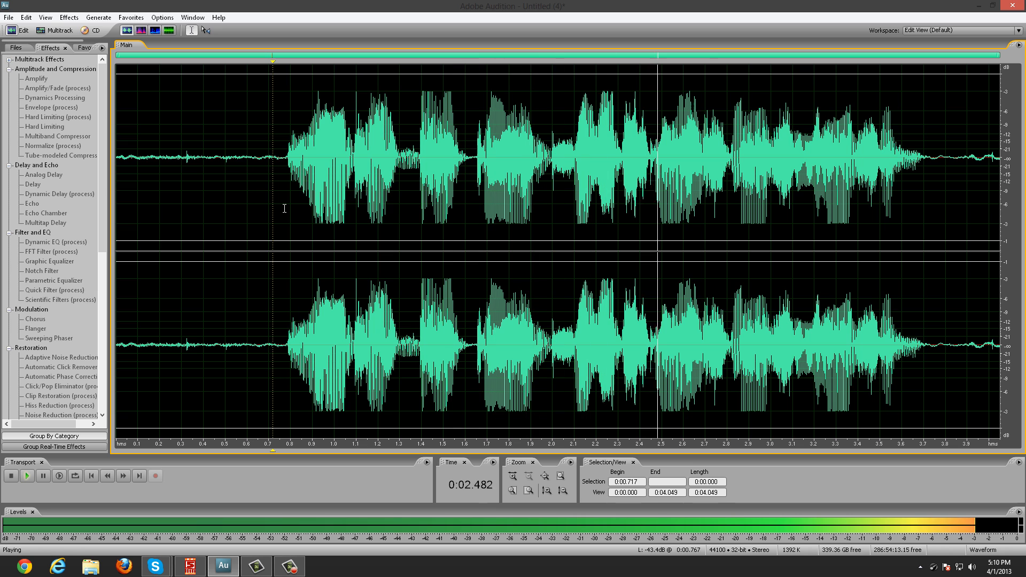
pyautogui.click(11, 476)
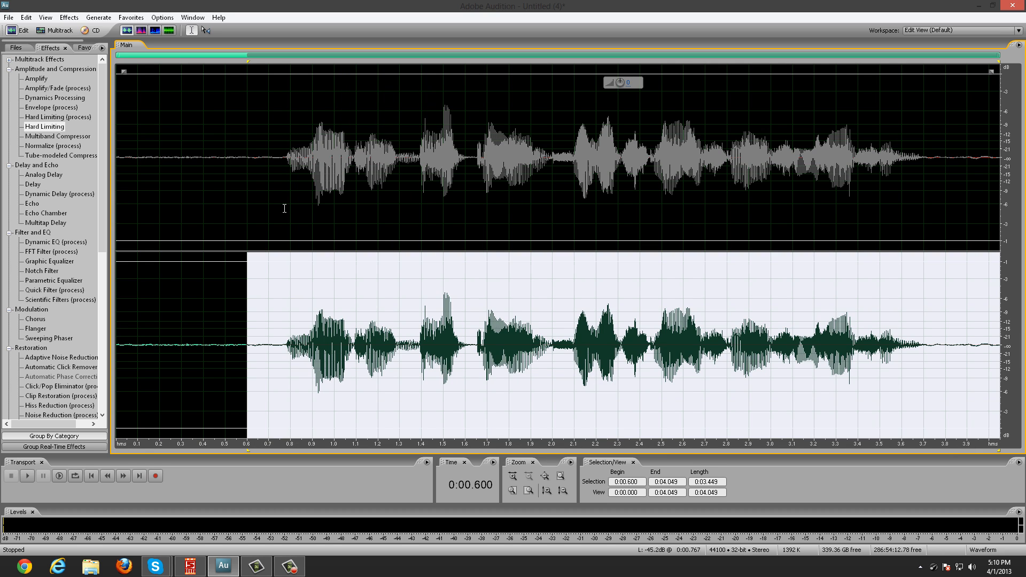
pyautogui.click(27, 476)
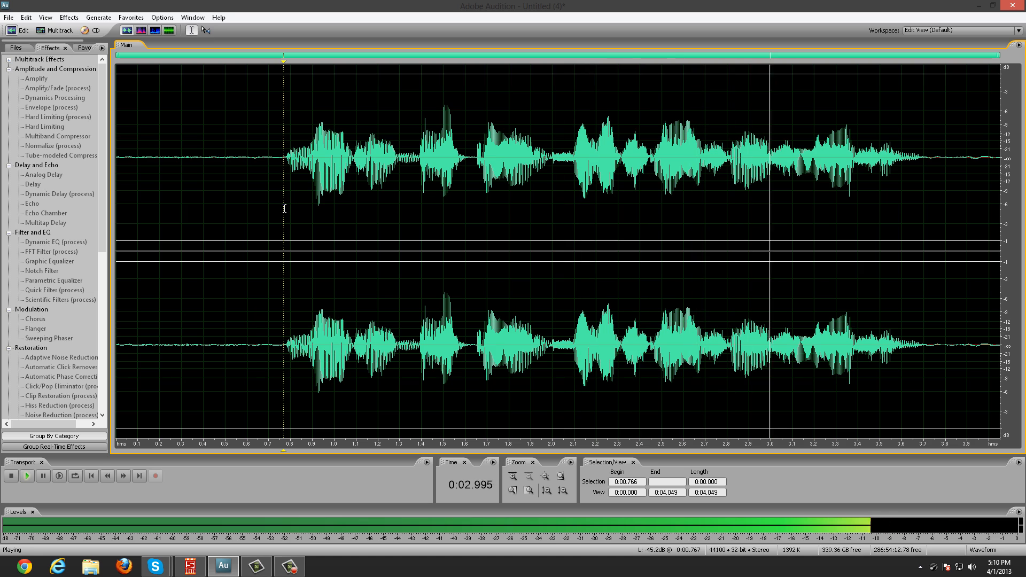
pyautogui.click(10, 476)
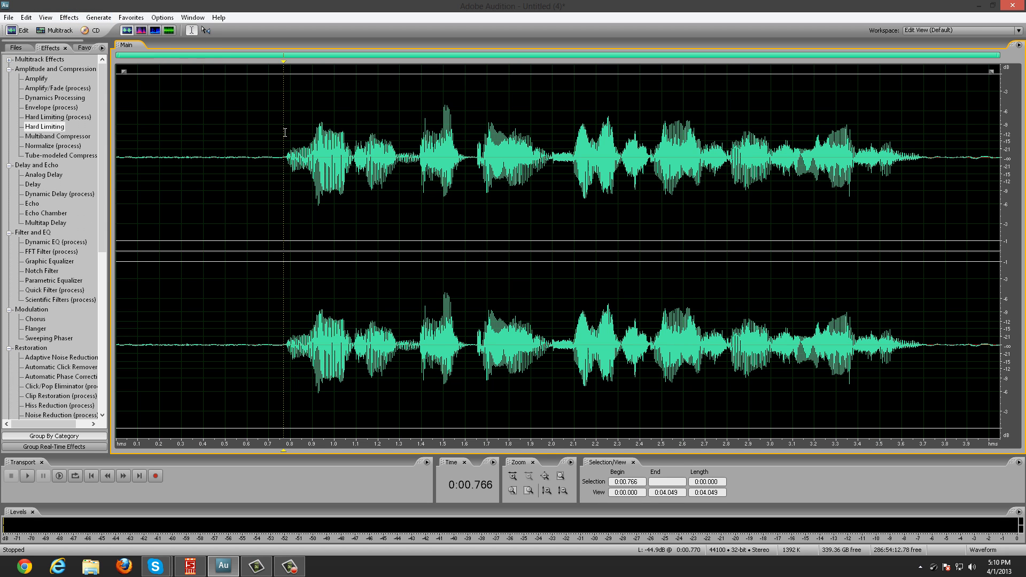
pyautogui.click(69, 17)
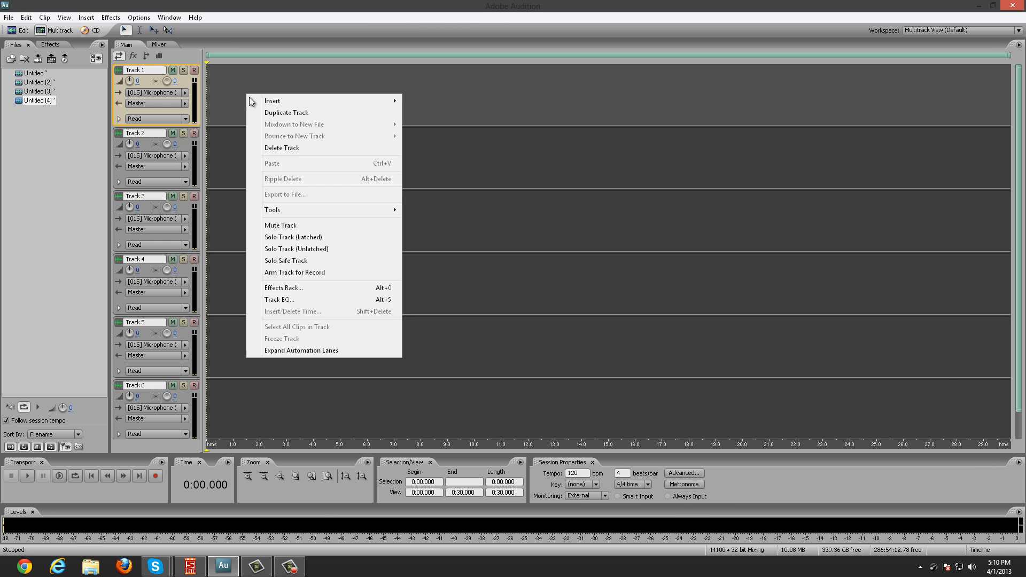
# Step: Insert 6.mp3 from the Techno folder on F: onto Track 1
pyautogui.click(272, 101)
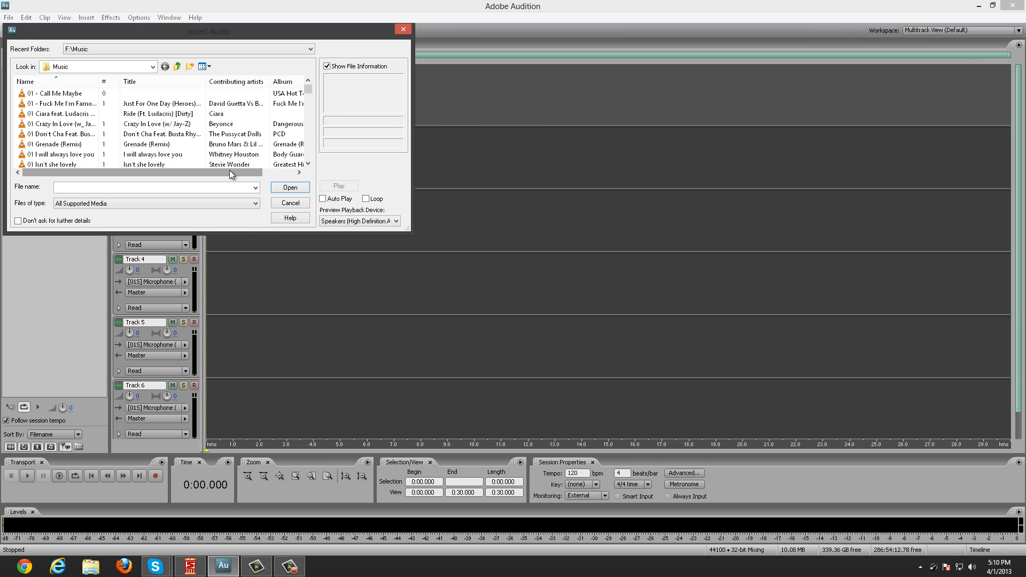
pyautogui.click(178, 66)
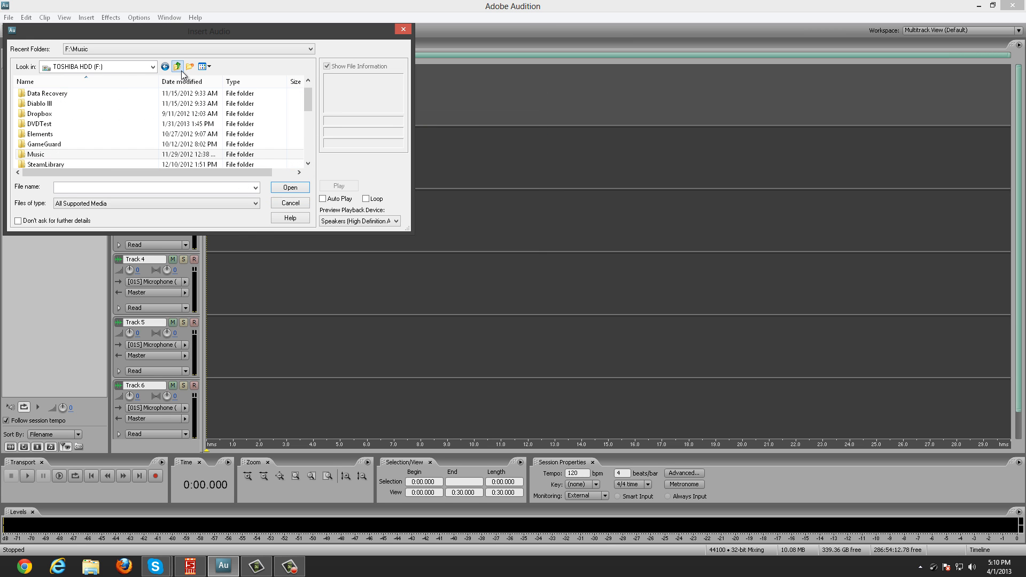
pyautogui.click(177, 66)
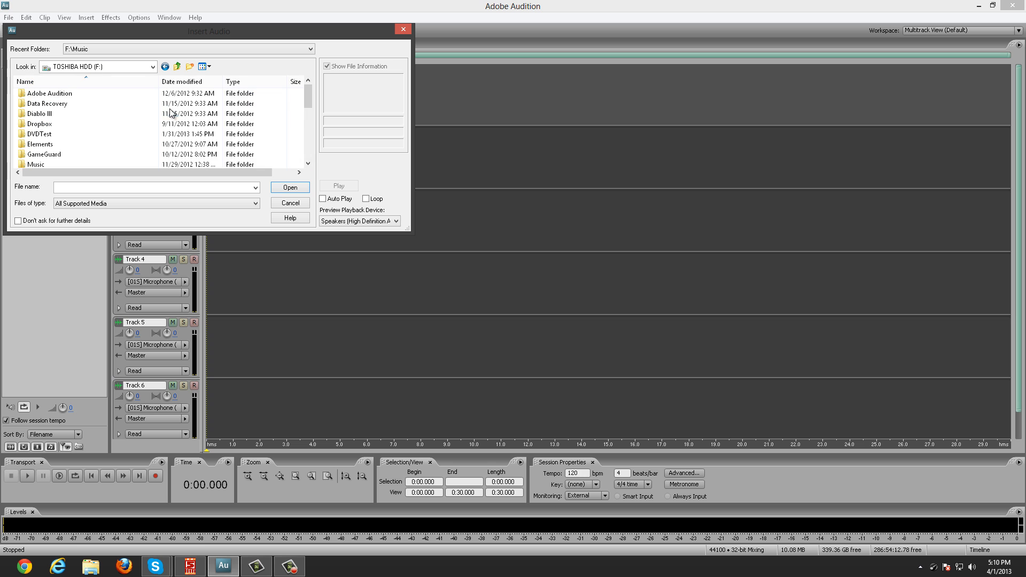
pyautogui.doubleClick(38, 144)
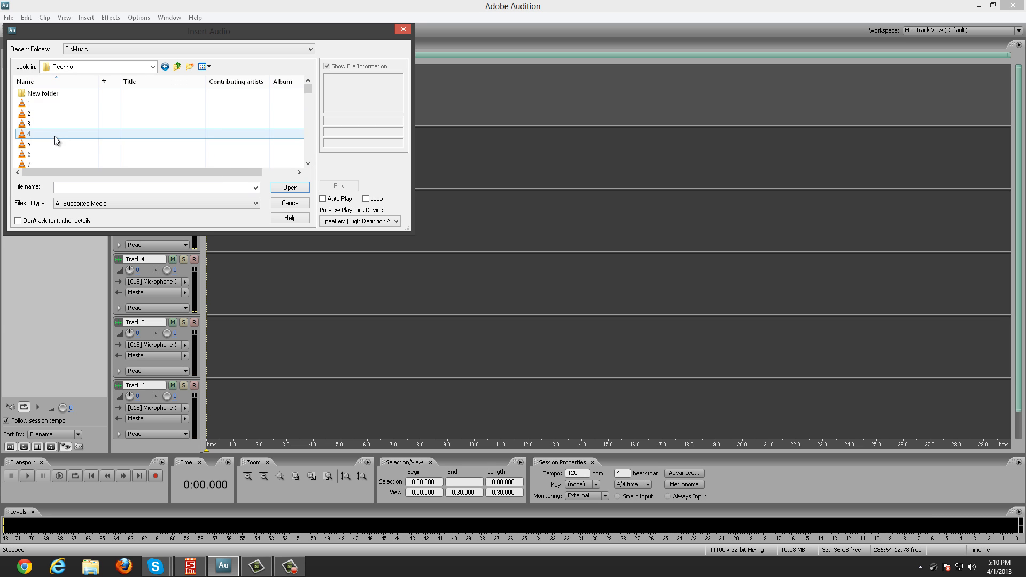
pyautogui.click(289, 187)
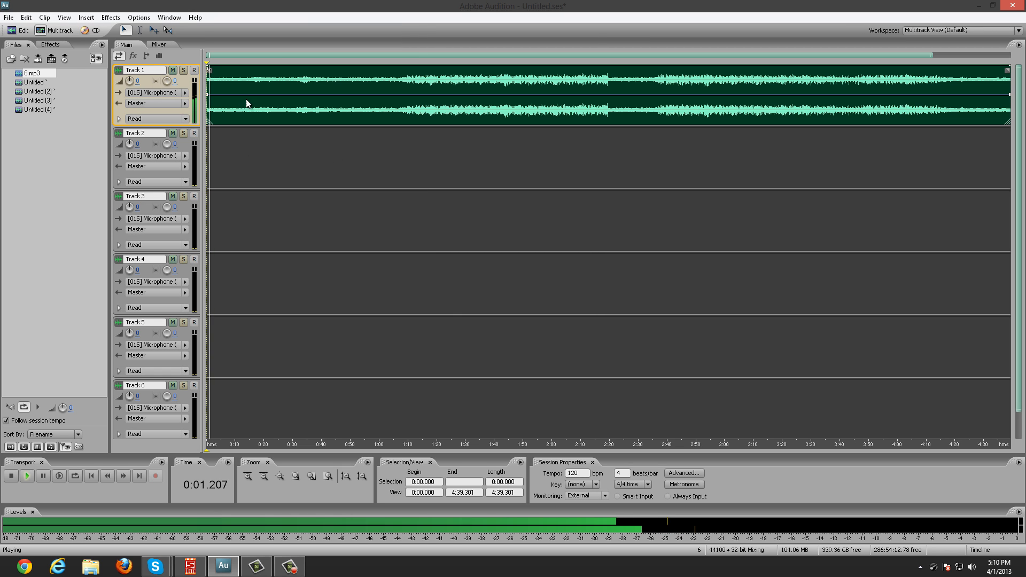
pyautogui.click(64, 17)
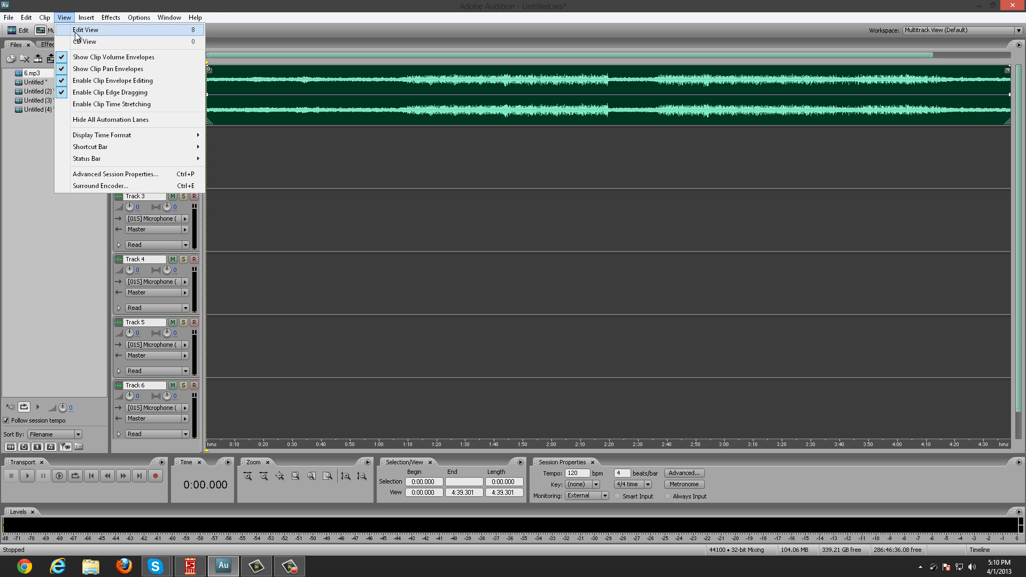
# Step: Switch to Edit View and bring up Insert Into Multitrack for the selected voice wave
pyautogui.click(85, 29)
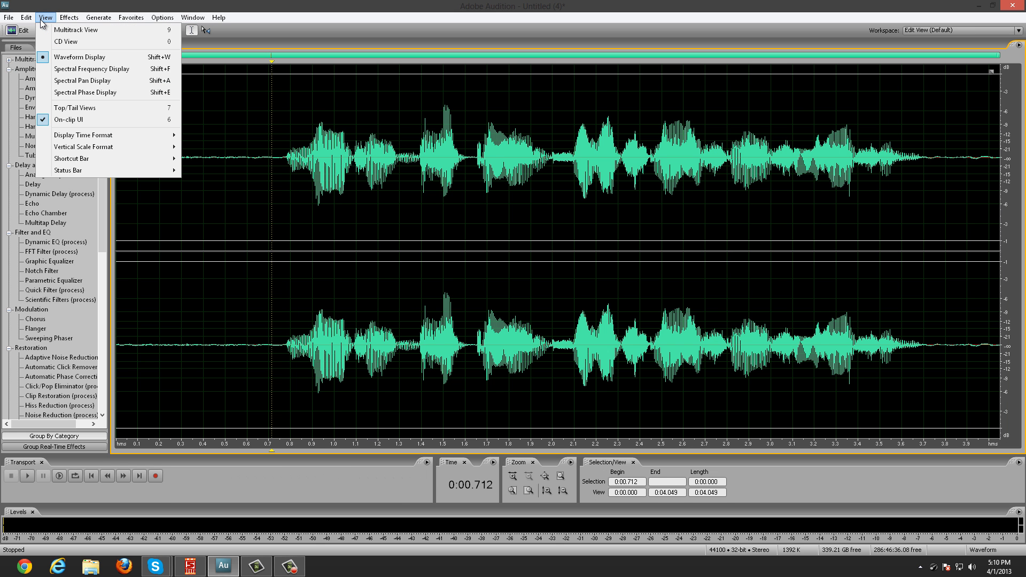
pyautogui.click(26, 17)
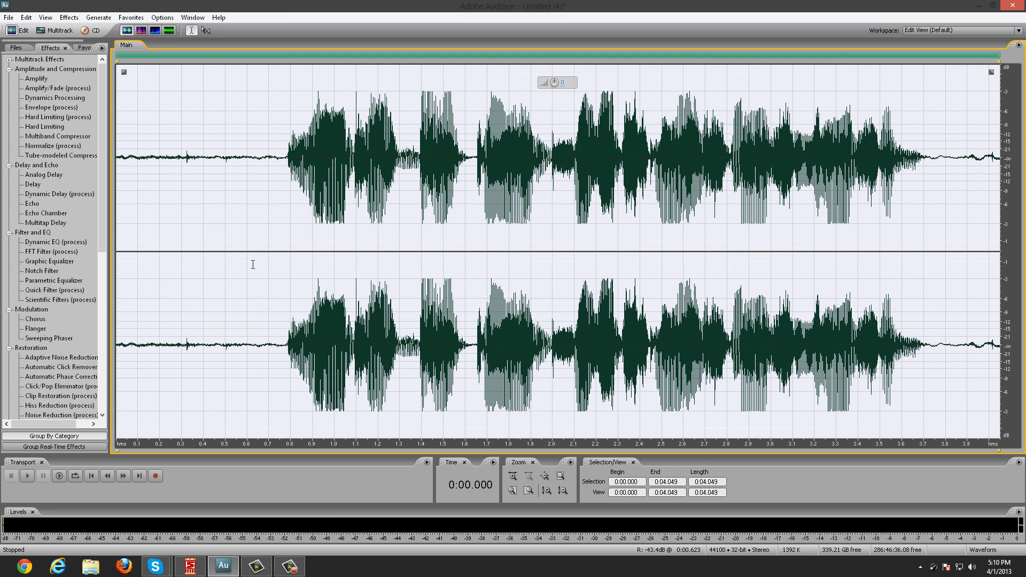
pyautogui.rightClick(285, 165)
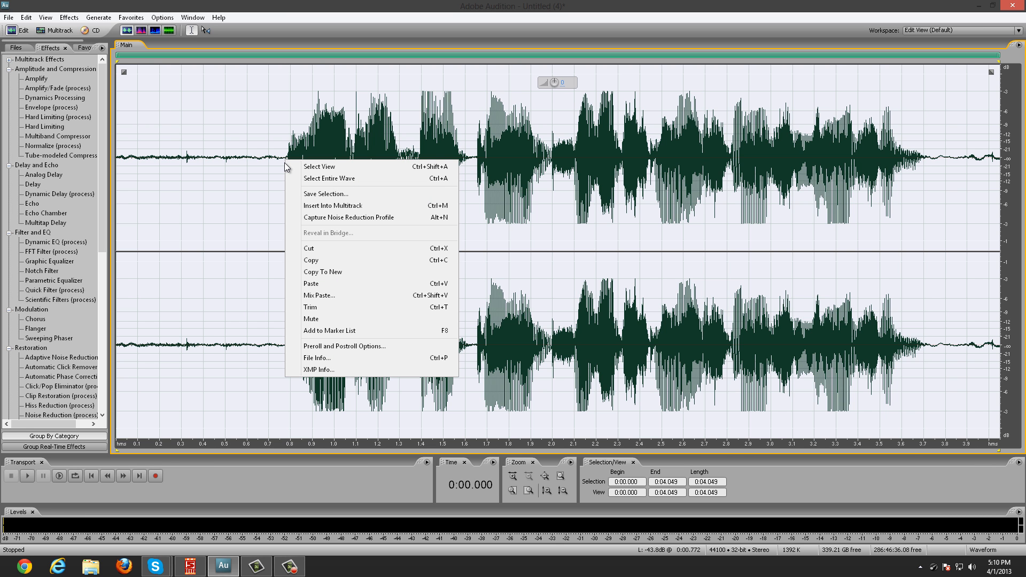
pyautogui.moveTo(350, 295)
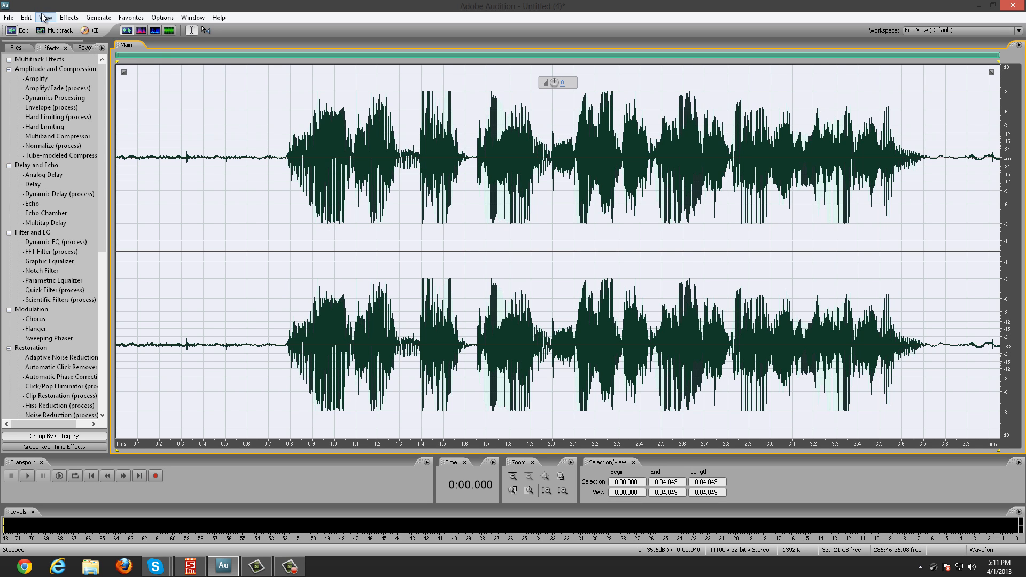
# Step: Drag the Track 2 voice clip to about 1:35 and play from just before it
pyautogui.click(54, 30)
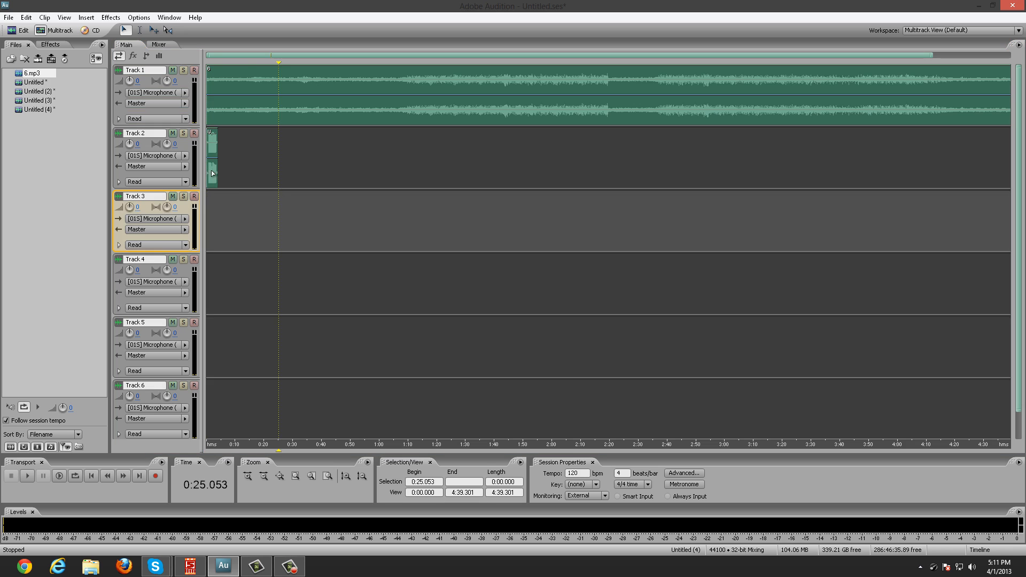
pyautogui.moveTo(211, 155); pyautogui.dragTo(324, 155)
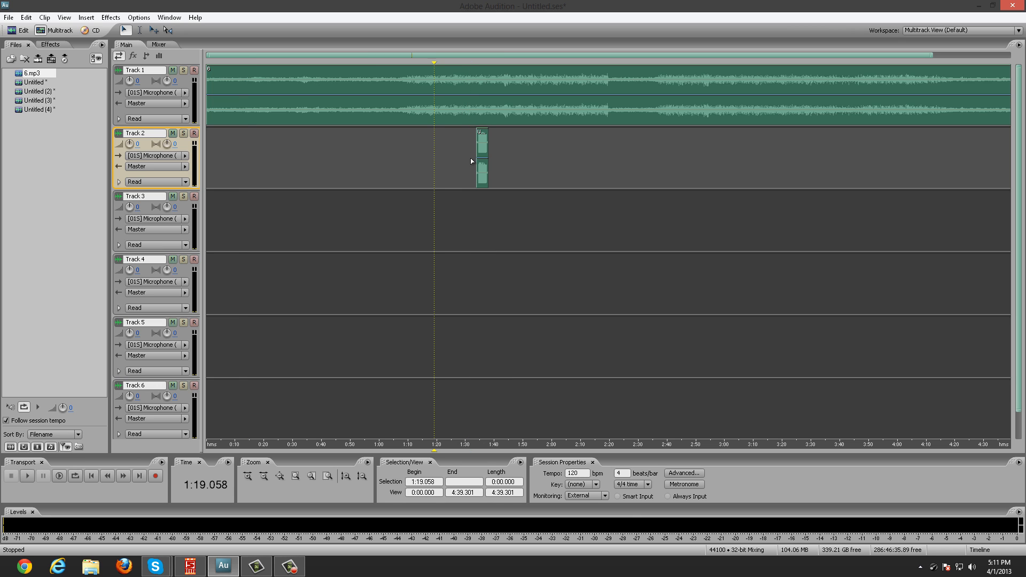
pyautogui.click(459, 61)
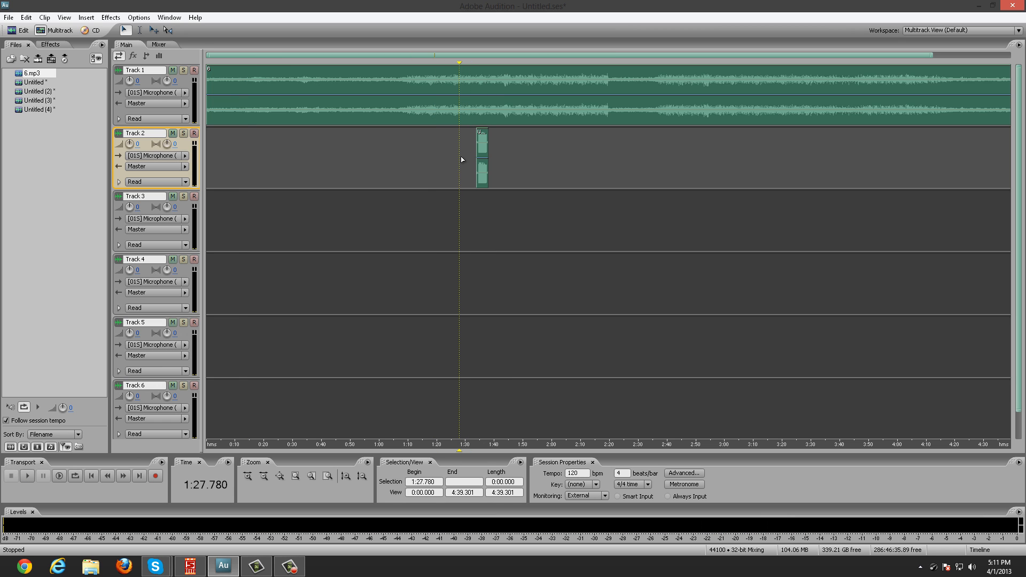
pyautogui.click(26, 476)
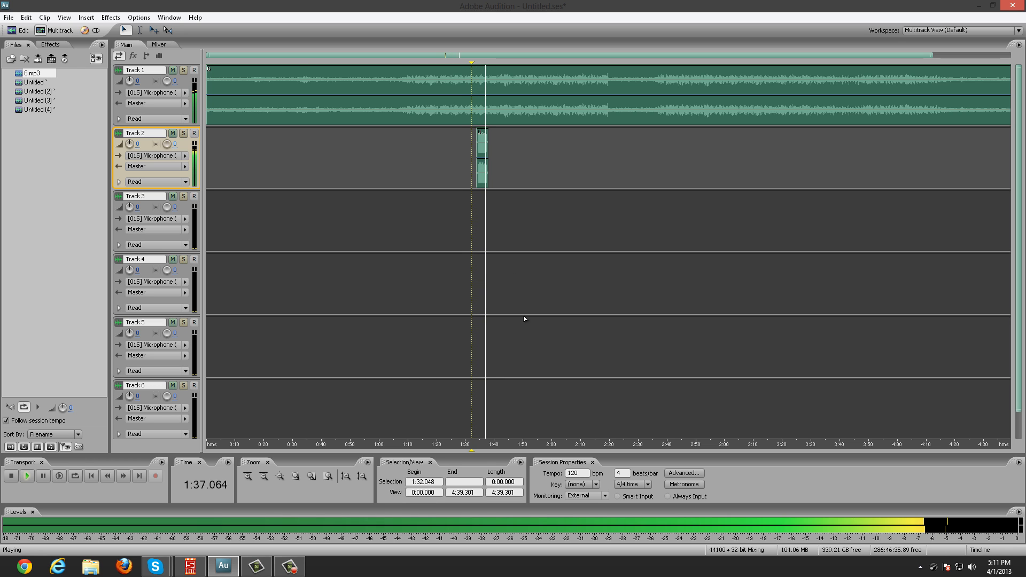
pyautogui.click(10, 476)
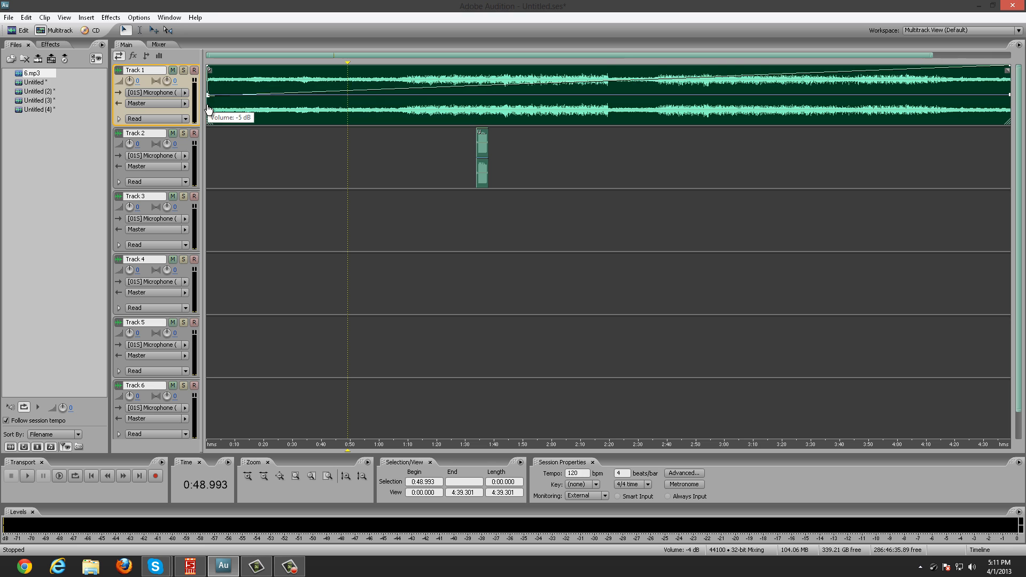
# Step: Drop Track 1's envelope start to about -5 dB, then add and adjust ramp points
pyautogui.moveTo(208, 98); pyautogui.dragTo(208, 107)
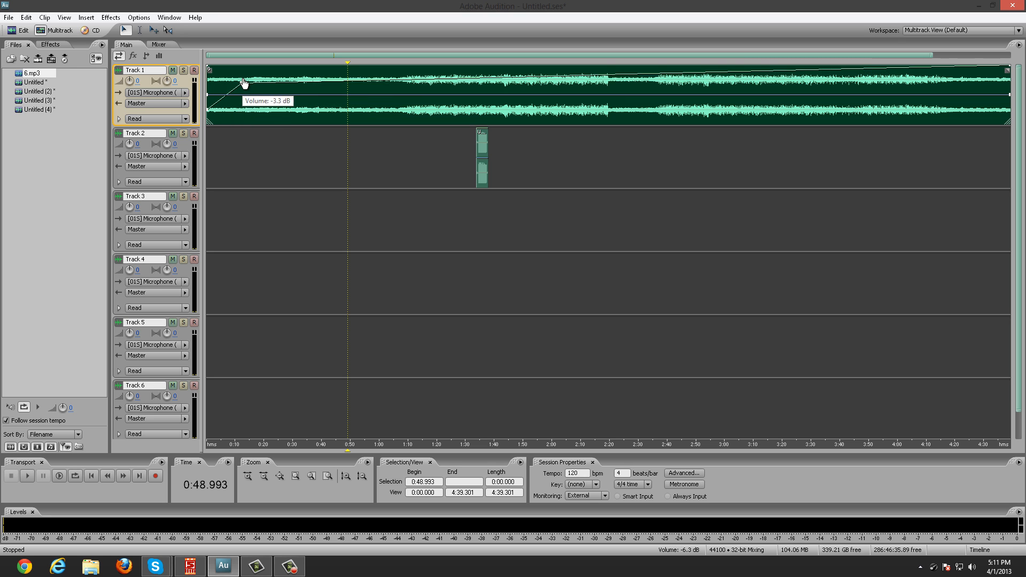
pyautogui.moveTo(242, 82); pyautogui.dragTo(242, 92)
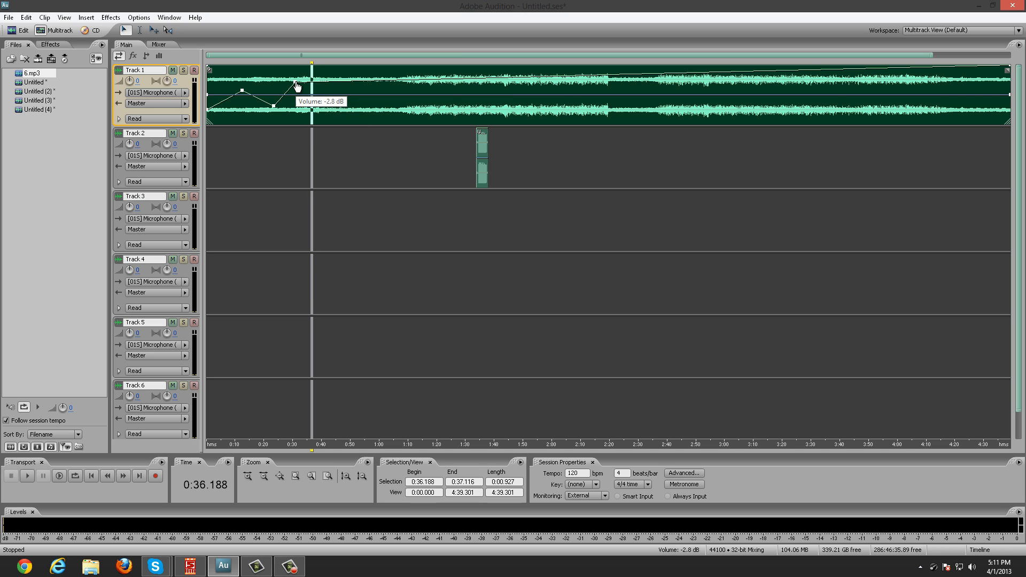
pyautogui.moveTo(295, 87); pyautogui.dragTo(273, 110)
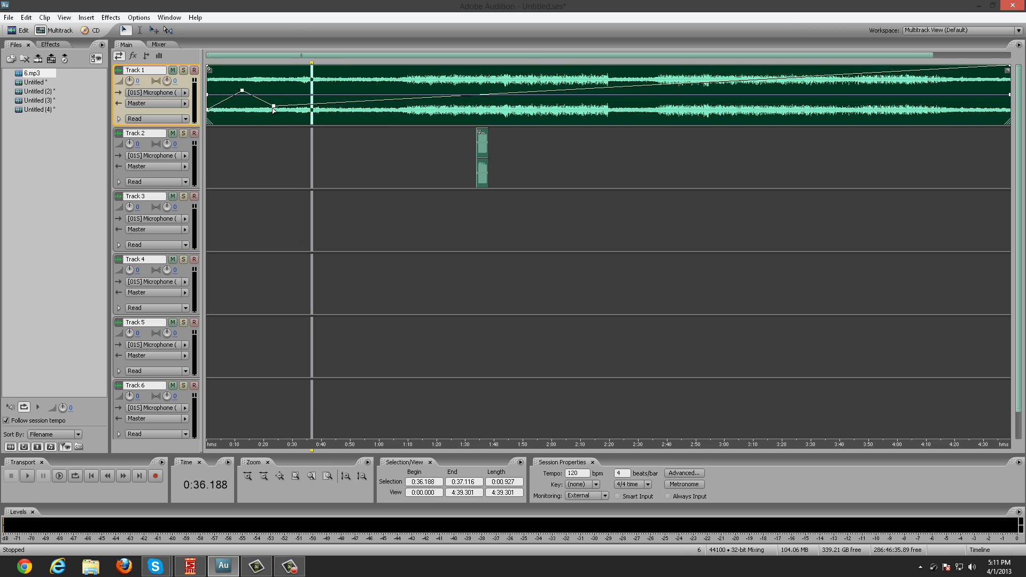
pyautogui.moveTo(274, 108)
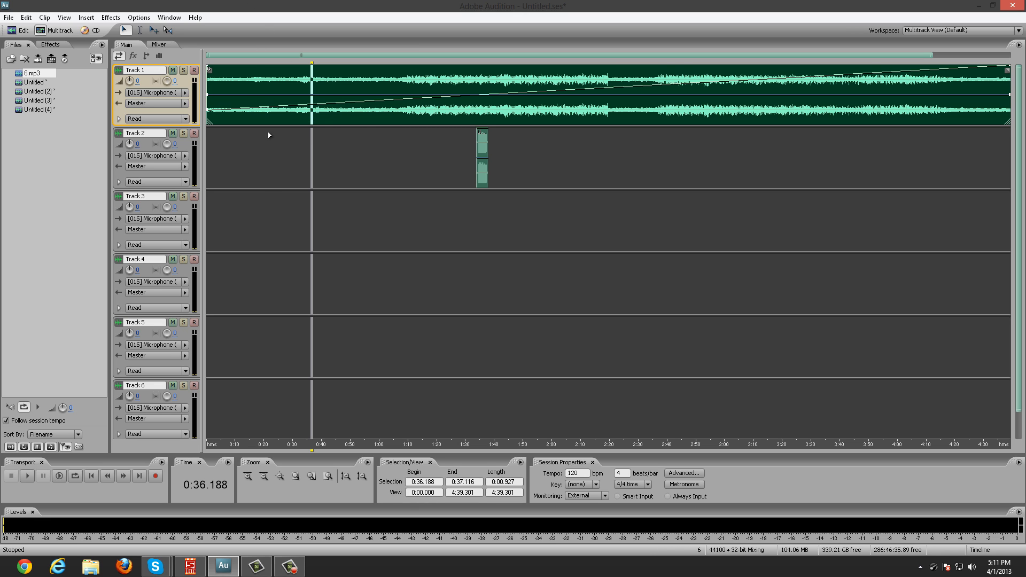
pyautogui.moveTo(339, 231)
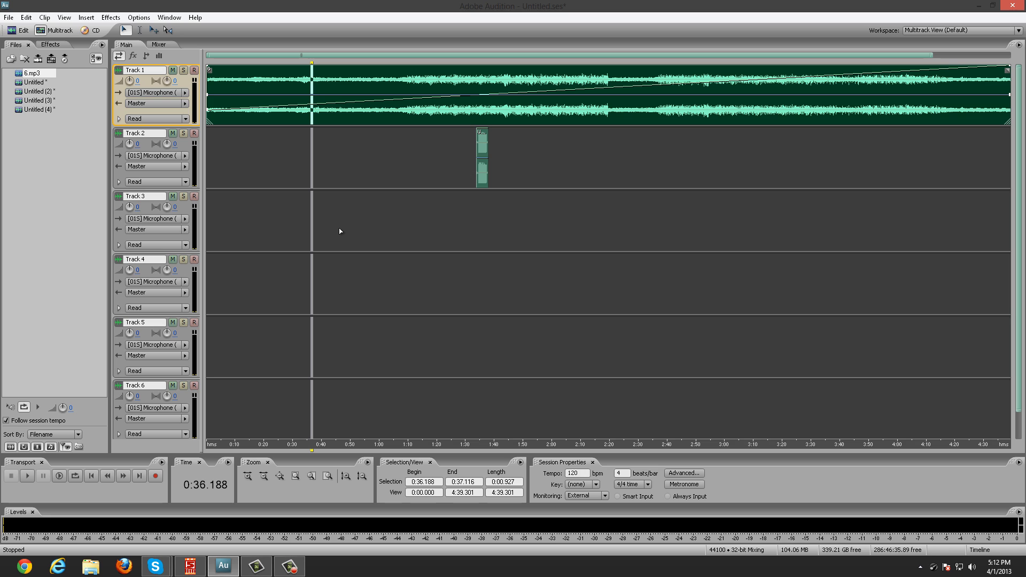
pyautogui.click(258, 99)
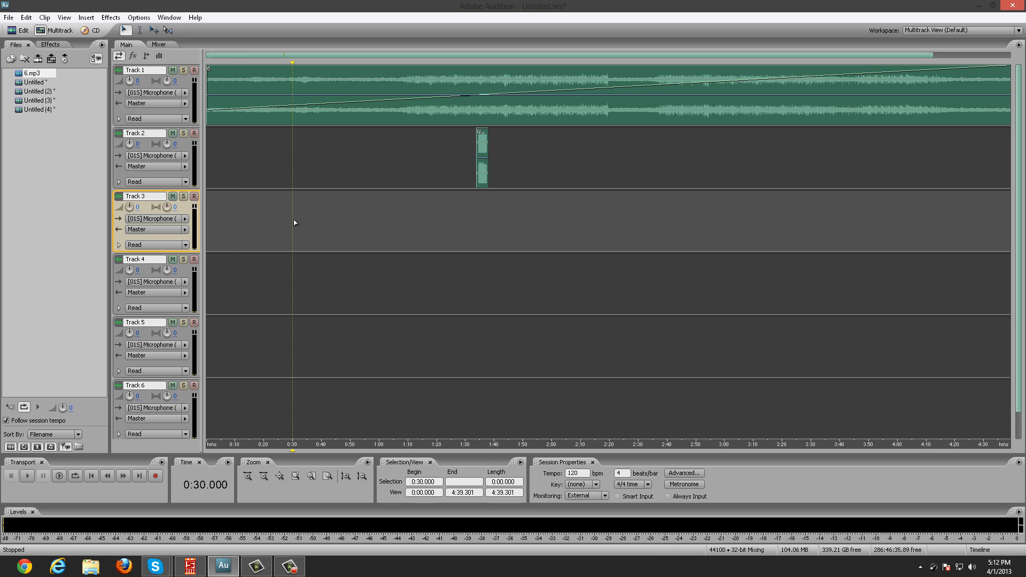
pyautogui.moveTo(306, 214)
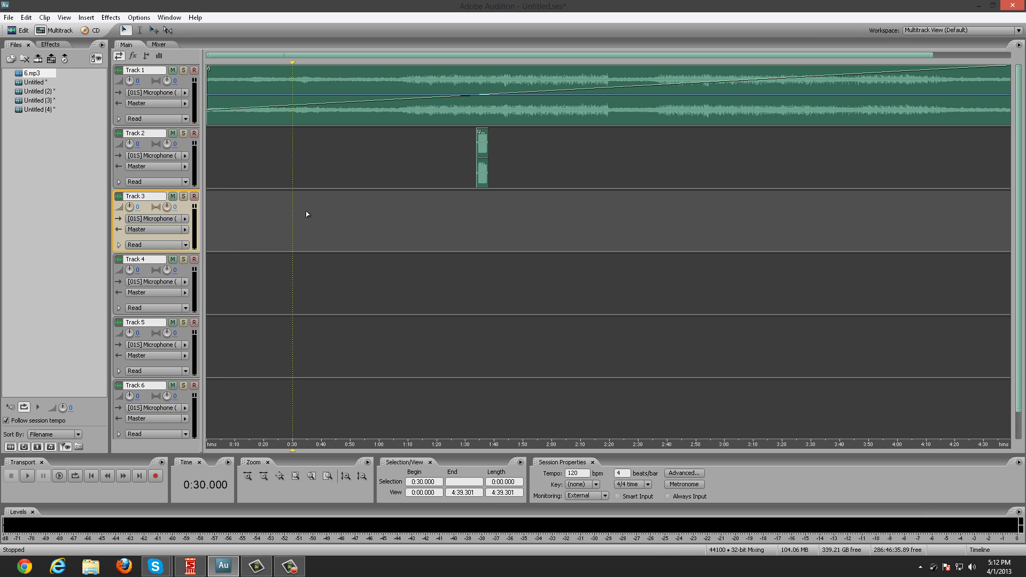